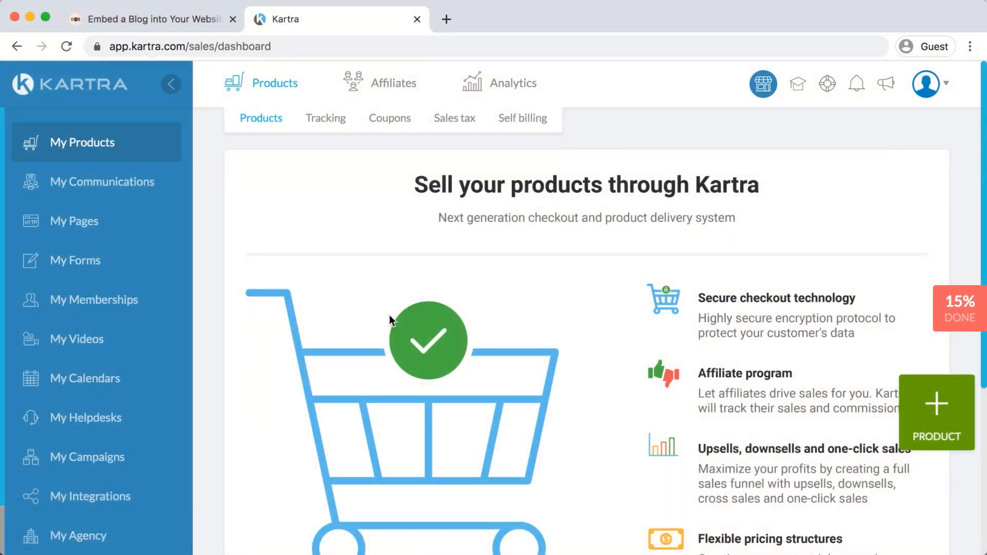
pyautogui.moveTo(303, 128)
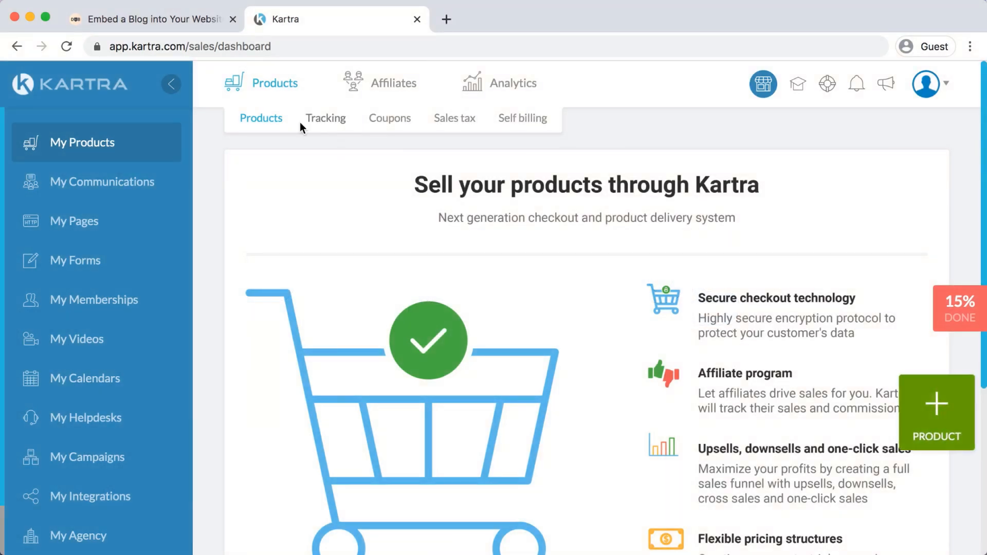
pyautogui.moveTo(77, 141)
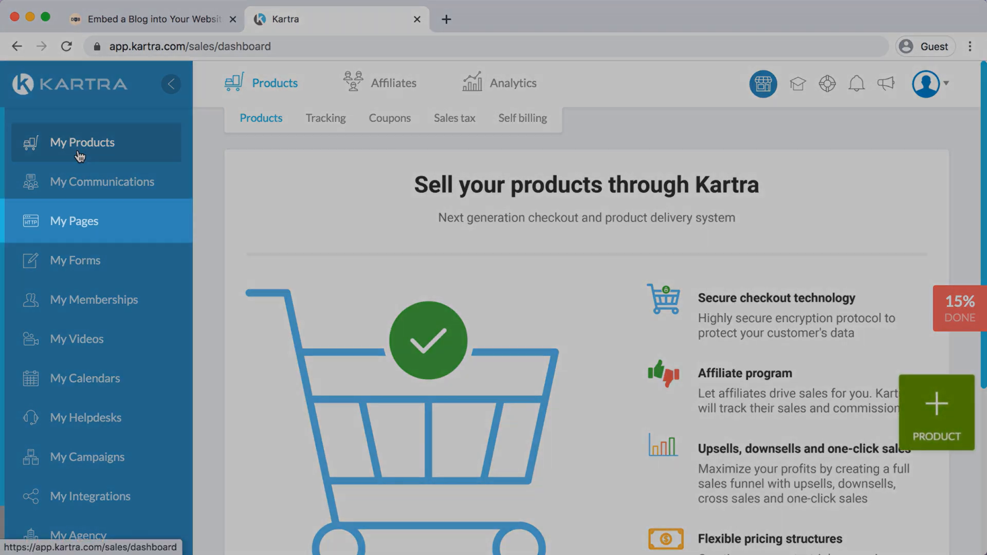
# Go to My Pages, listing the Example Company Home page
pyautogui.click(74, 221)
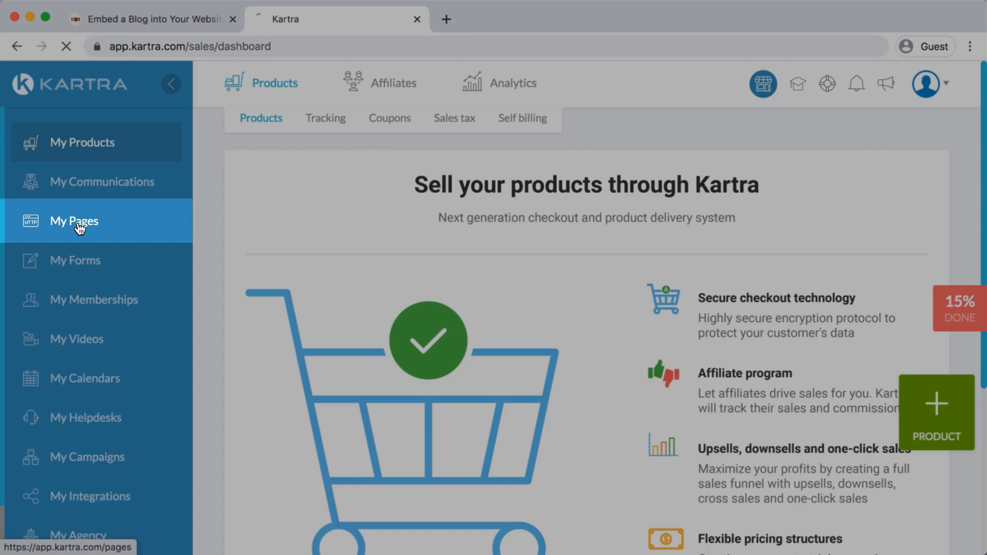
pyautogui.click(74, 221)
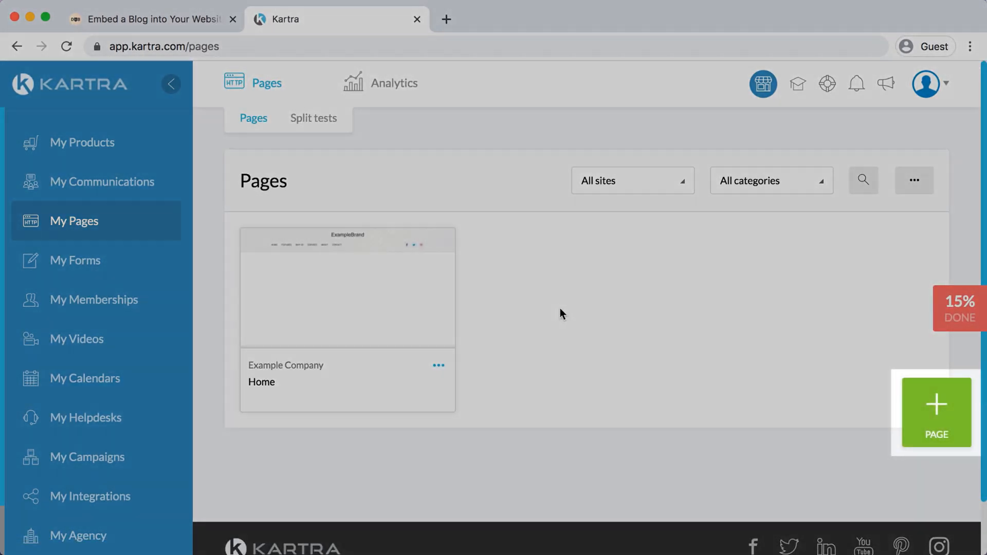
pyautogui.moveTo(946, 422)
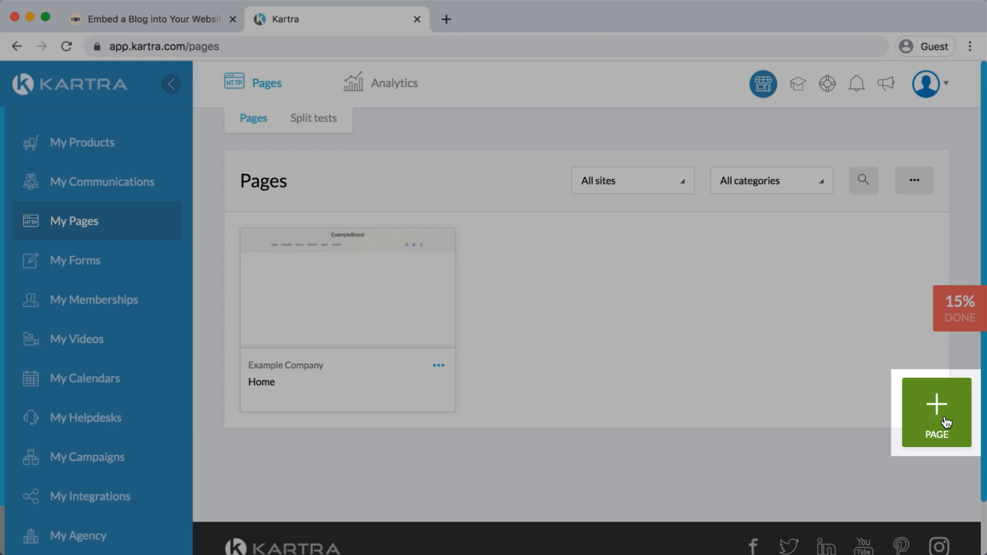
# Start a new page from the Blank canvas template and launch the builder
pyautogui.click(937, 413)
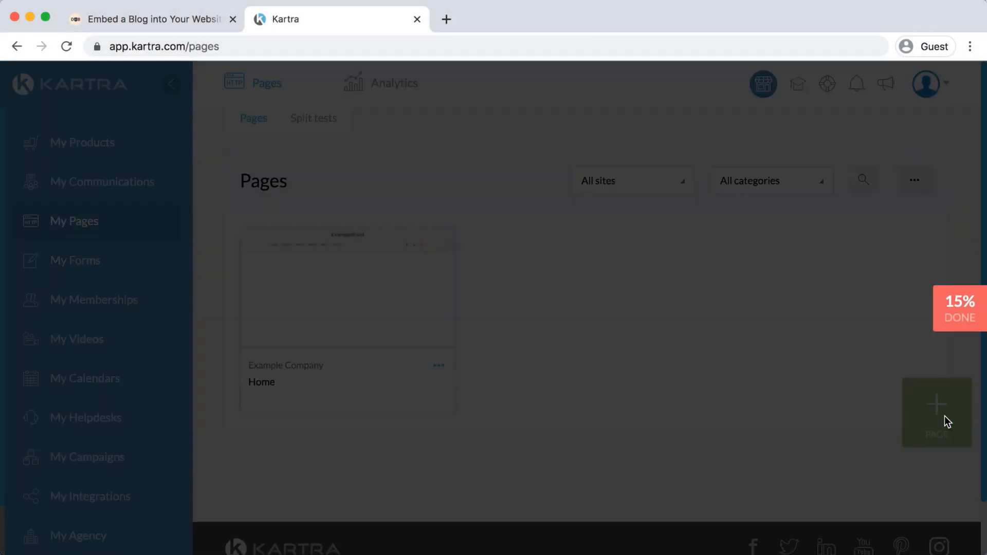
pyautogui.click(937, 412)
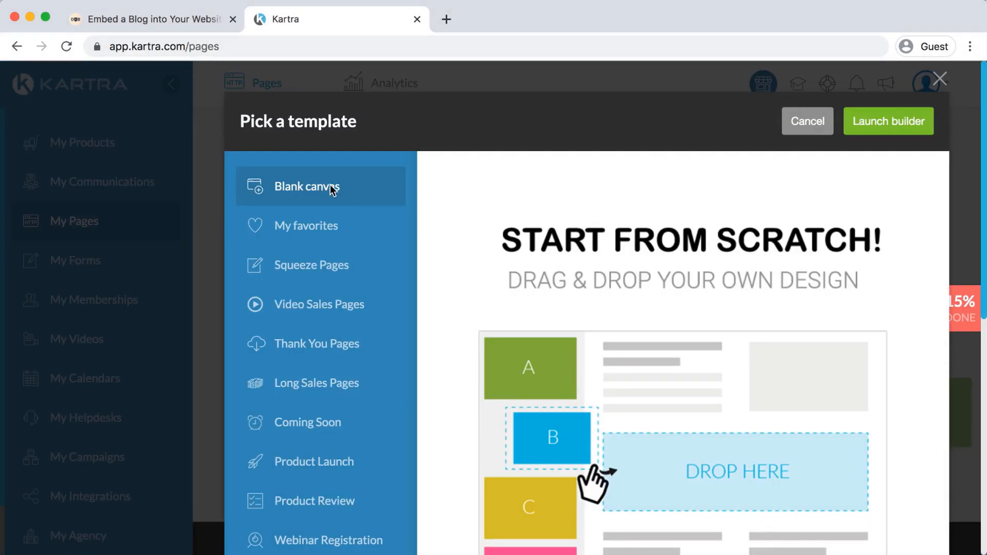
pyautogui.moveTo(368, 200)
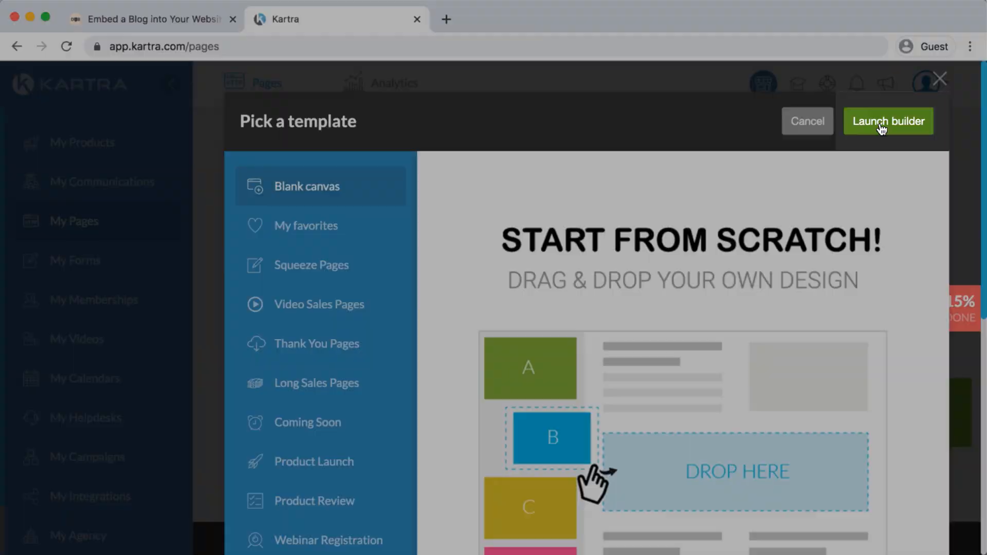
pyautogui.click(889, 121)
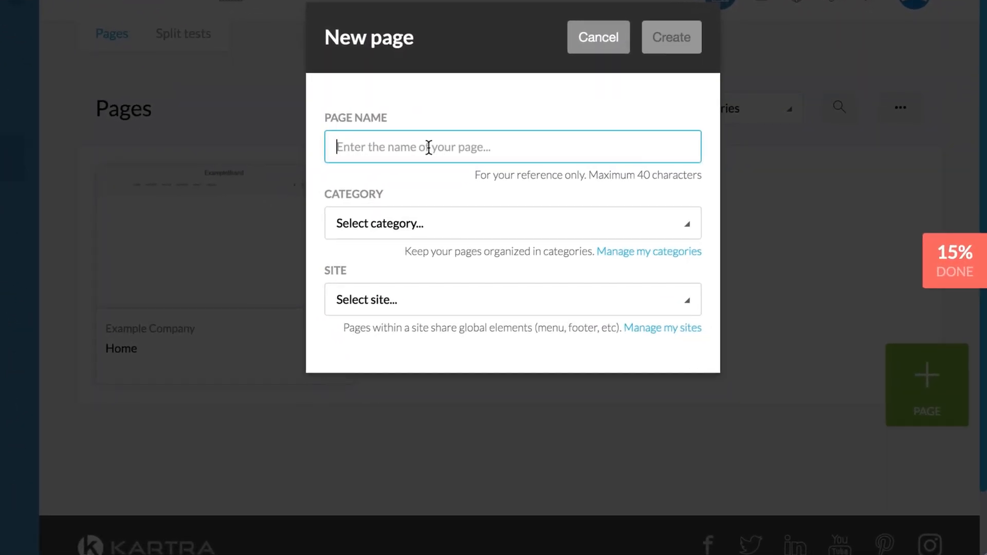
# Create a page named Blog, no category, on the Example Company site with global elements imported
pyautogui.write('Blog')
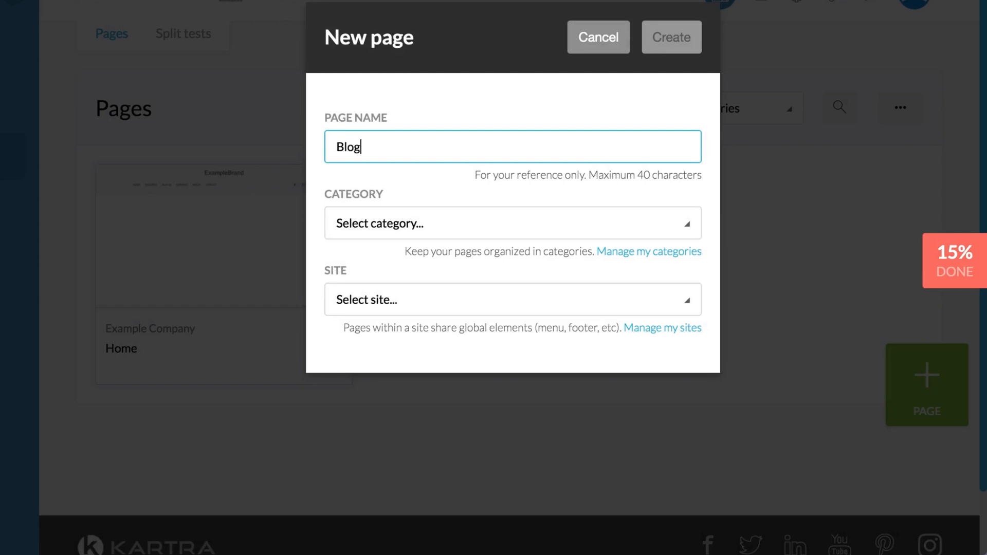
pyautogui.click(513, 223)
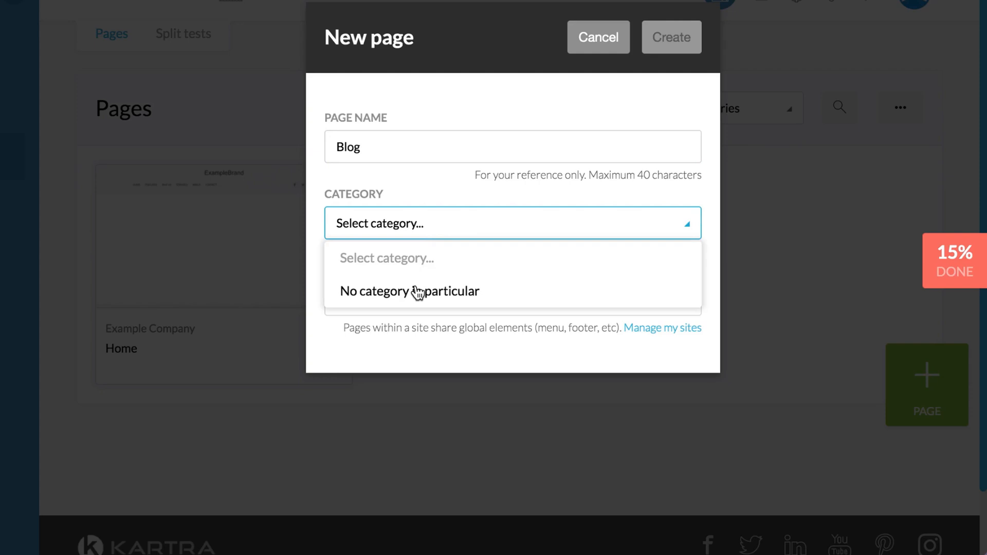
pyautogui.click(409, 291)
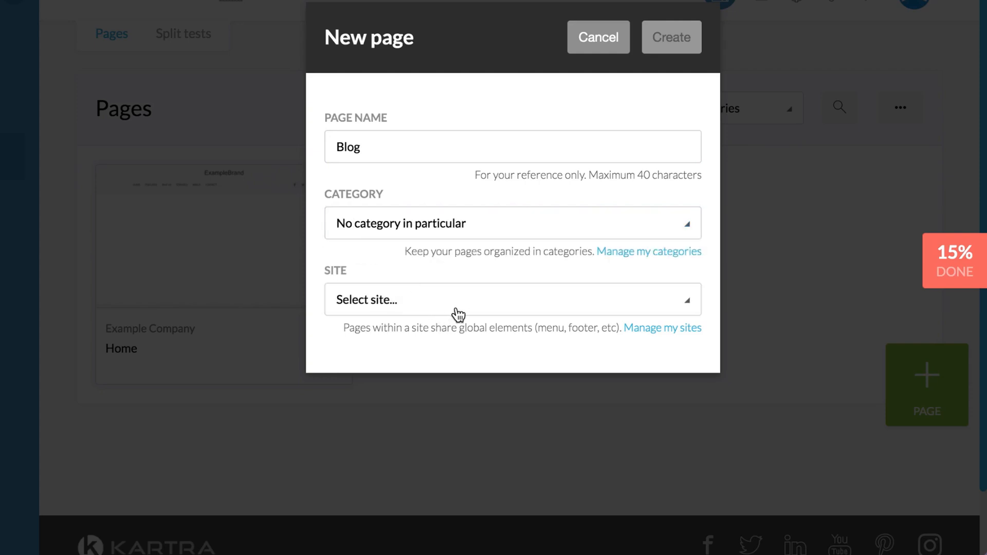
pyautogui.moveTo(456, 310)
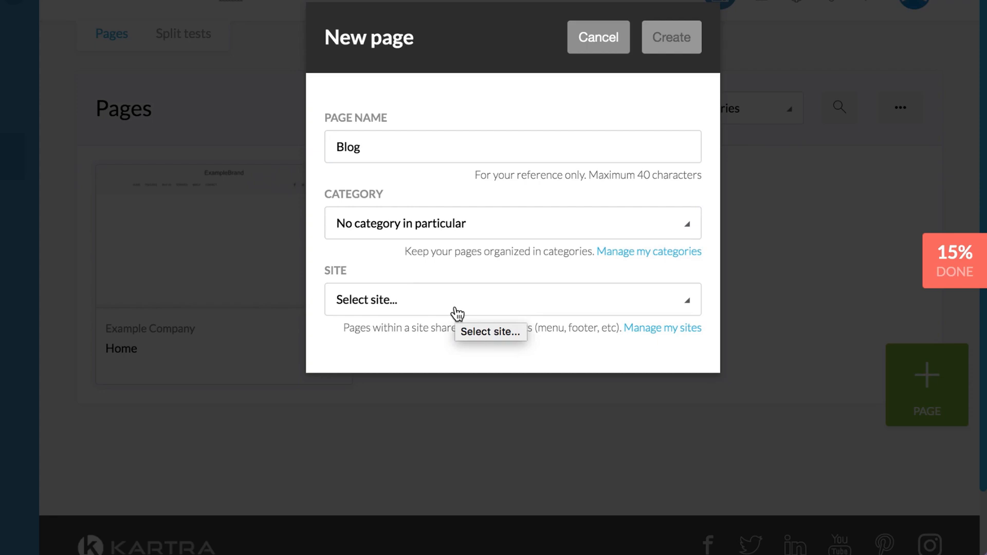
pyautogui.click(454, 306)
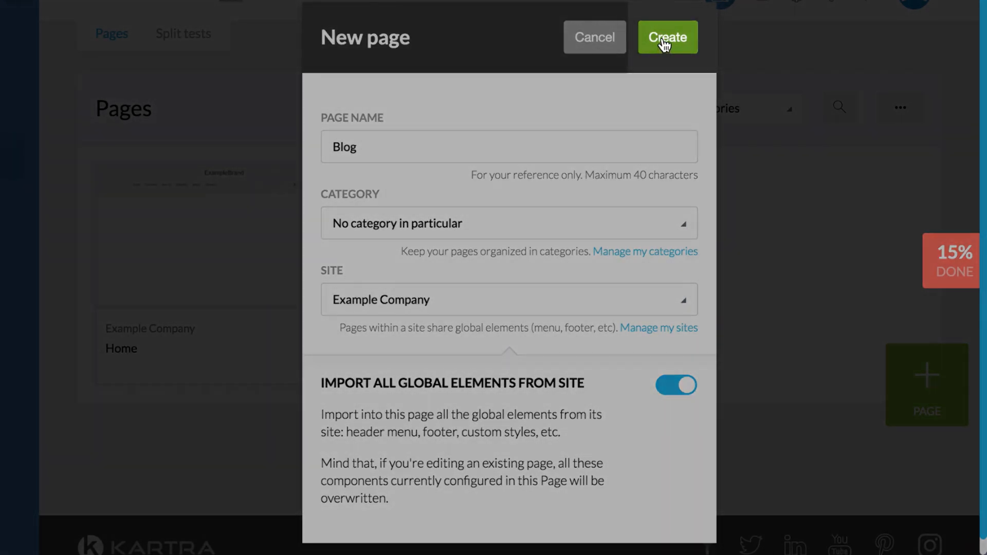
pyautogui.click(667, 37)
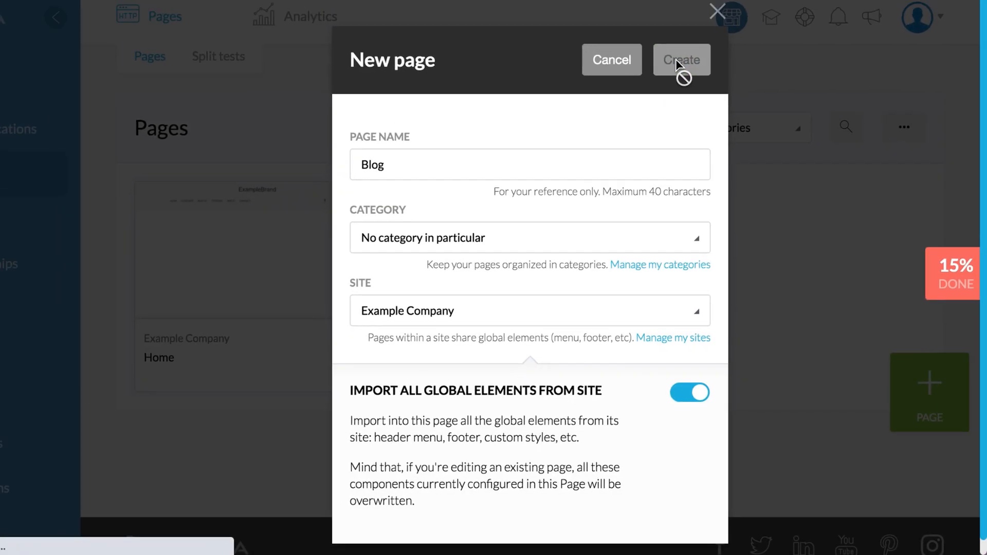
pyautogui.click(681, 60)
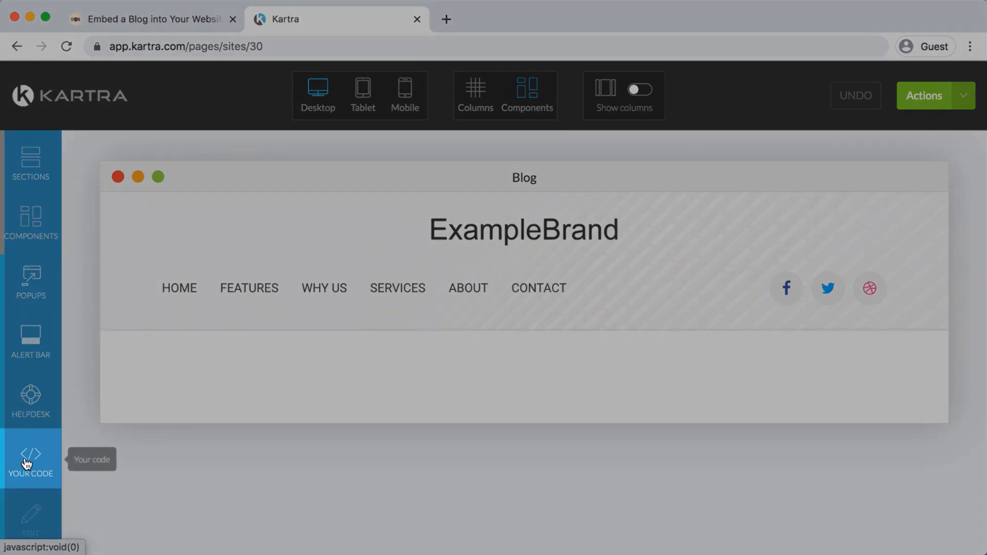
# Insert a Your Code HTML component below the ExampleBrand header and select it
pyautogui.click(28, 460)
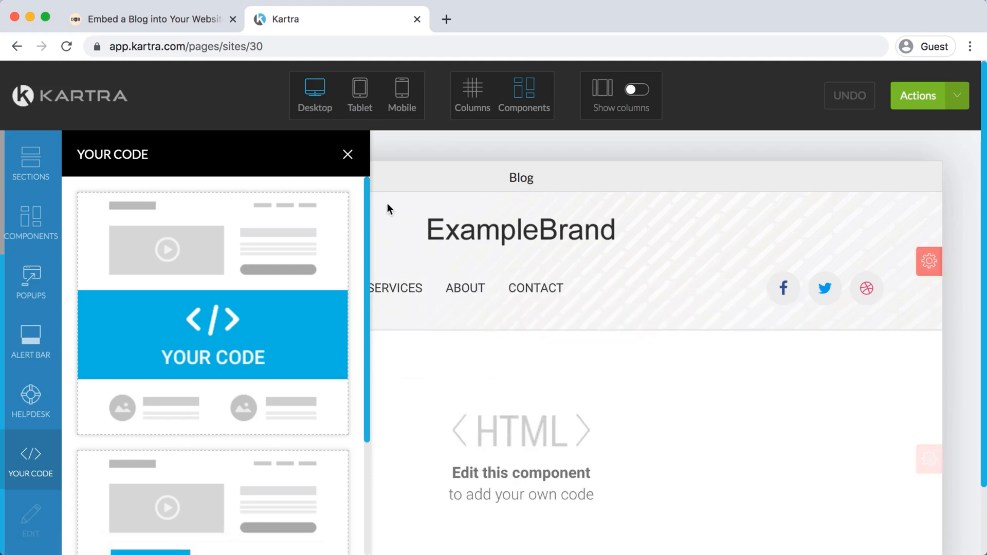
pyautogui.click(348, 154)
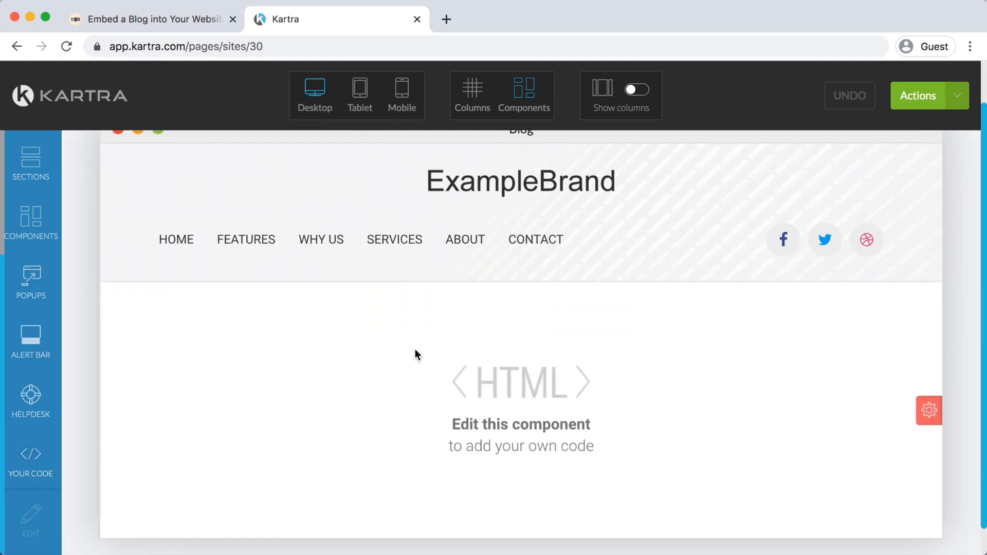
pyautogui.click(521, 379)
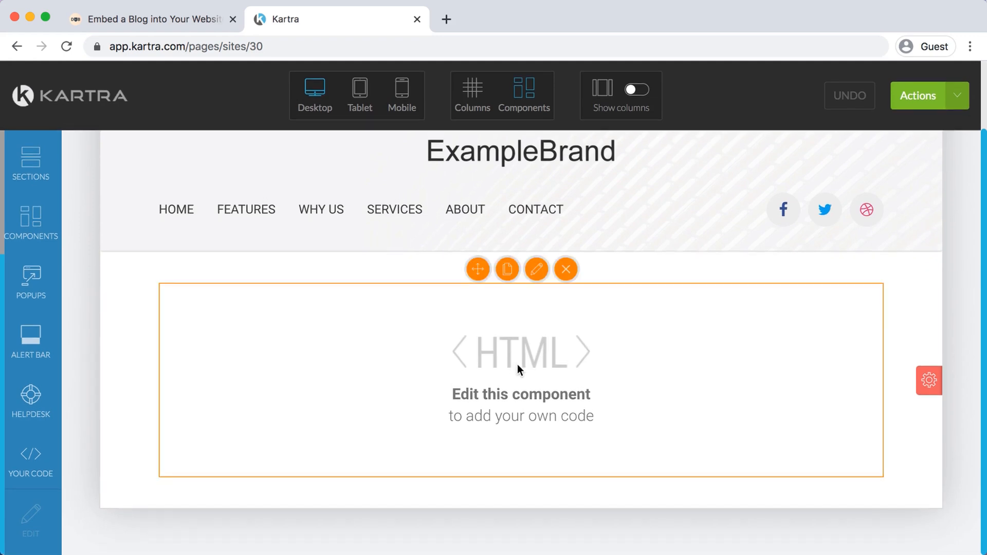
pyautogui.moveTo(453, 327)
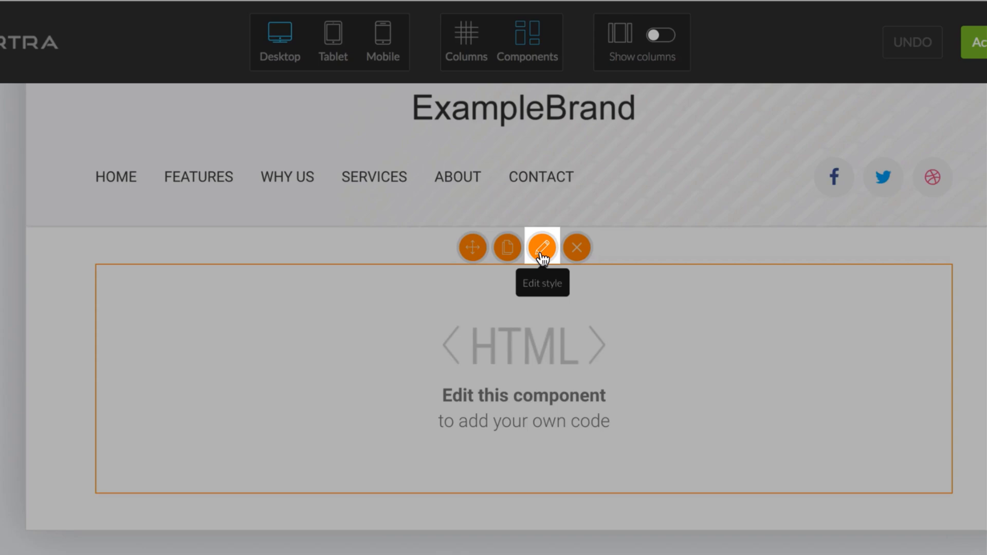
# Add blank lines inside the data-embed div in Edit source code, then go to DropInBlog
pyautogui.click(543, 248)
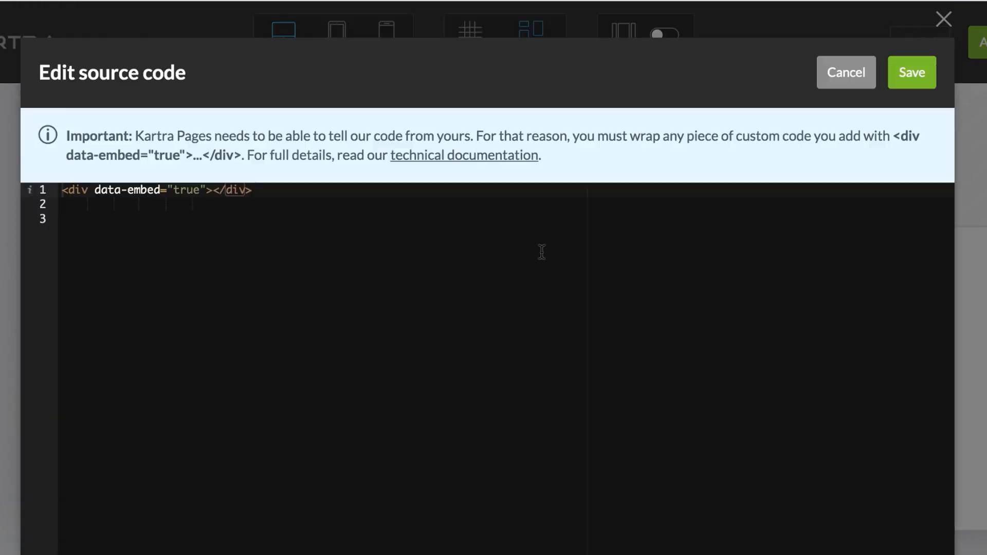
pyautogui.moveTo(412, 323)
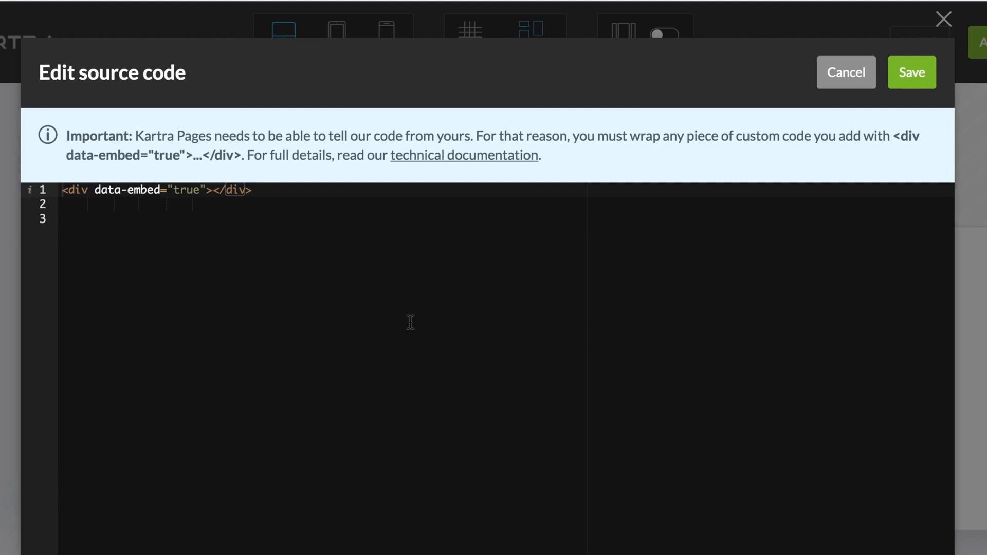
pyautogui.moveTo(207, 209)
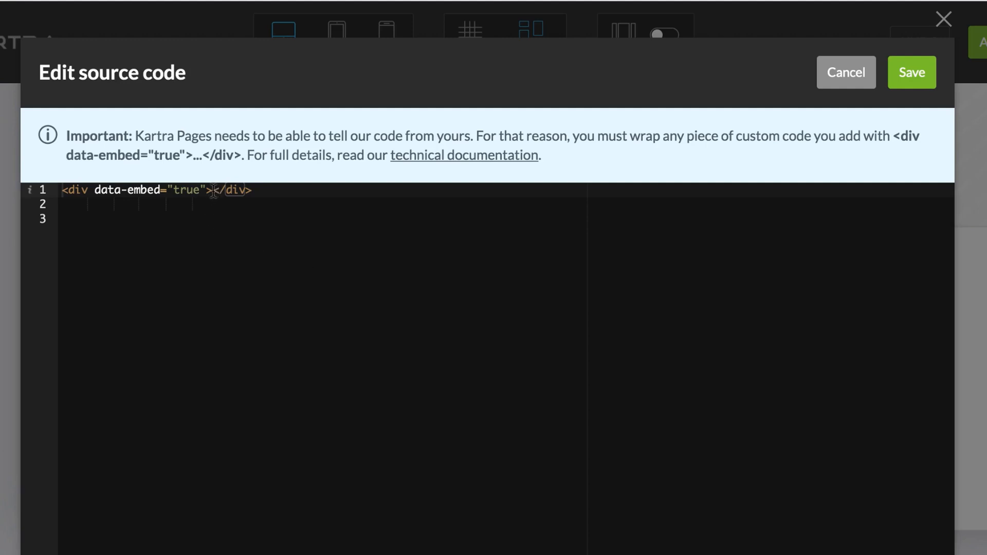
pyautogui.click(211, 190)
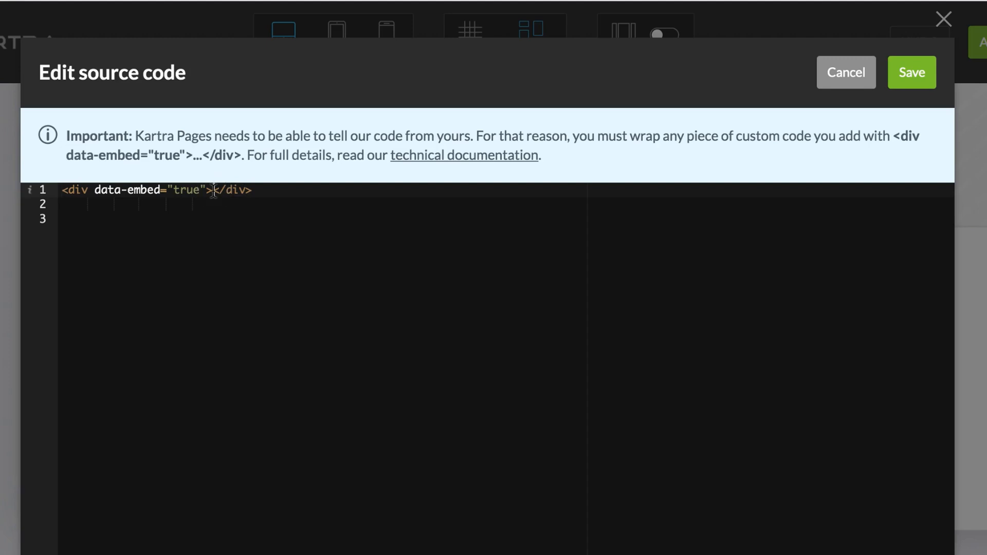
pyautogui.press('Enter')
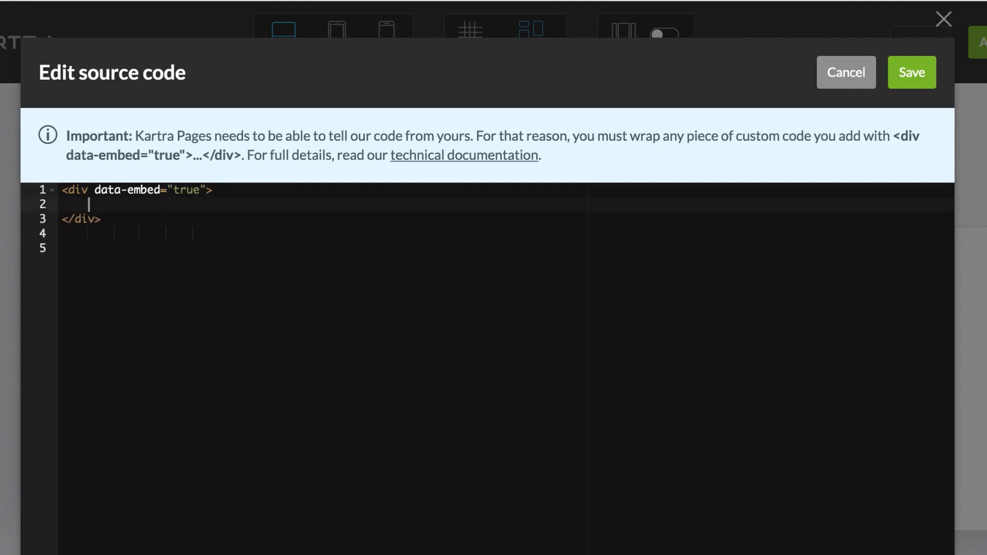
pyautogui.press('Enter')
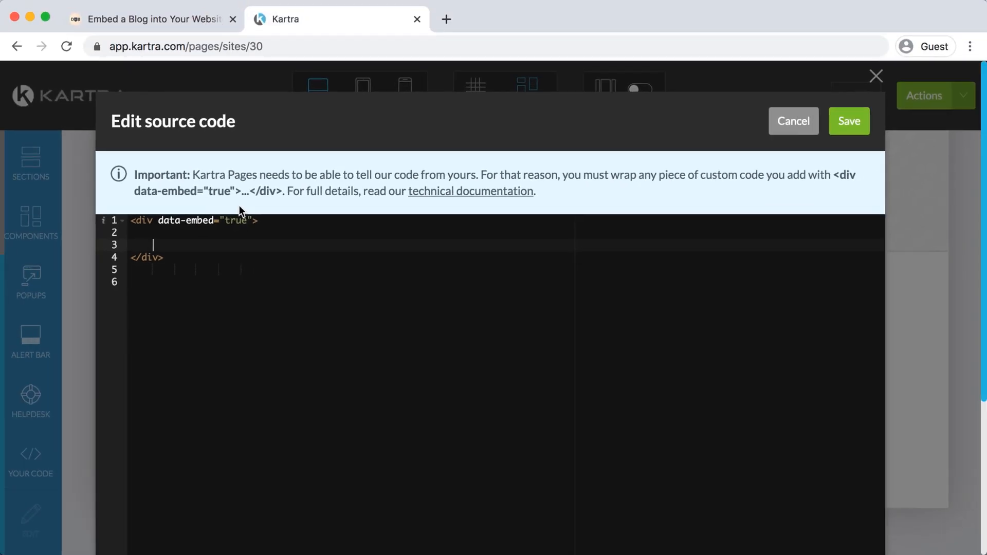
pyautogui.click(154, 18)
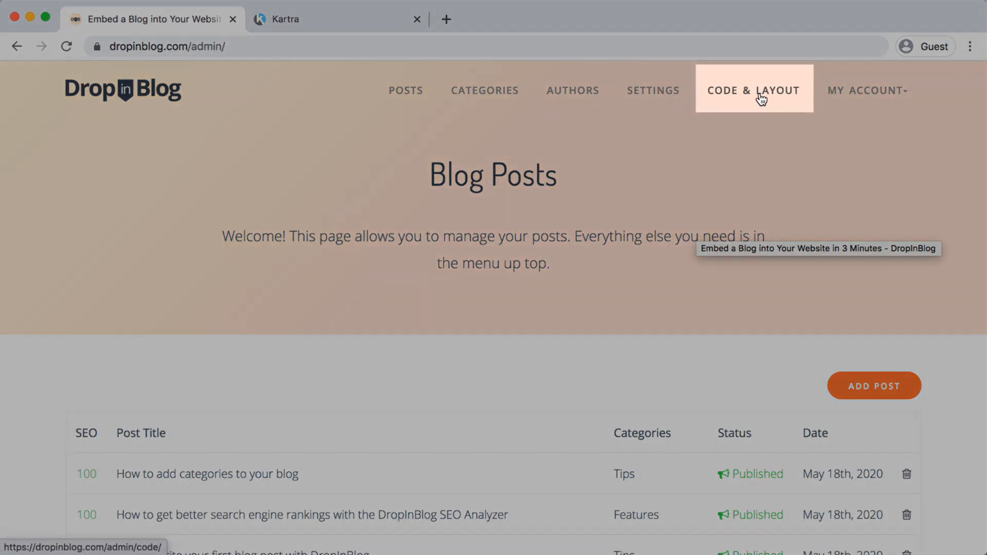
# Under Code & Layout, select the Step 1 embed script from the Blog Code section
pyautogui.click(761, 99)
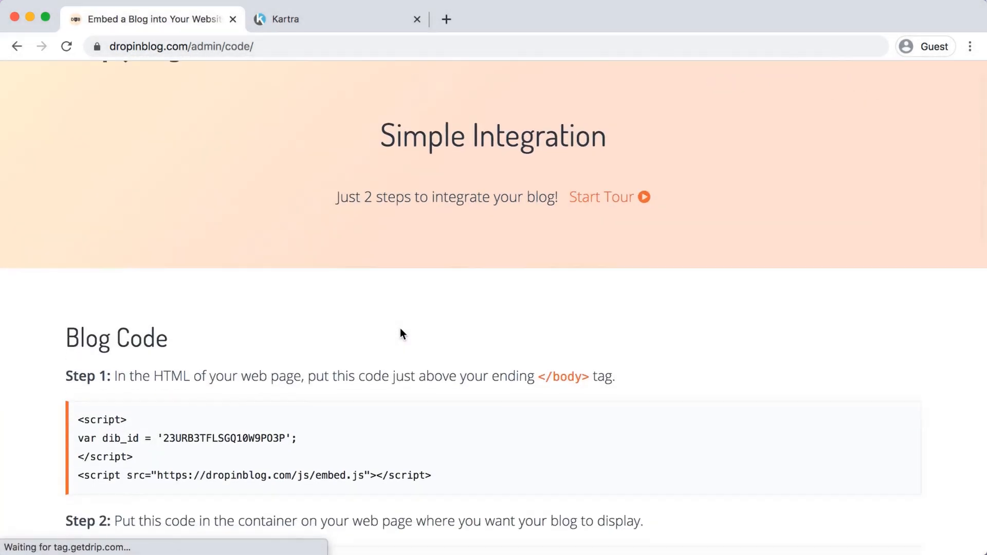
pyautogui.scroll(-3)
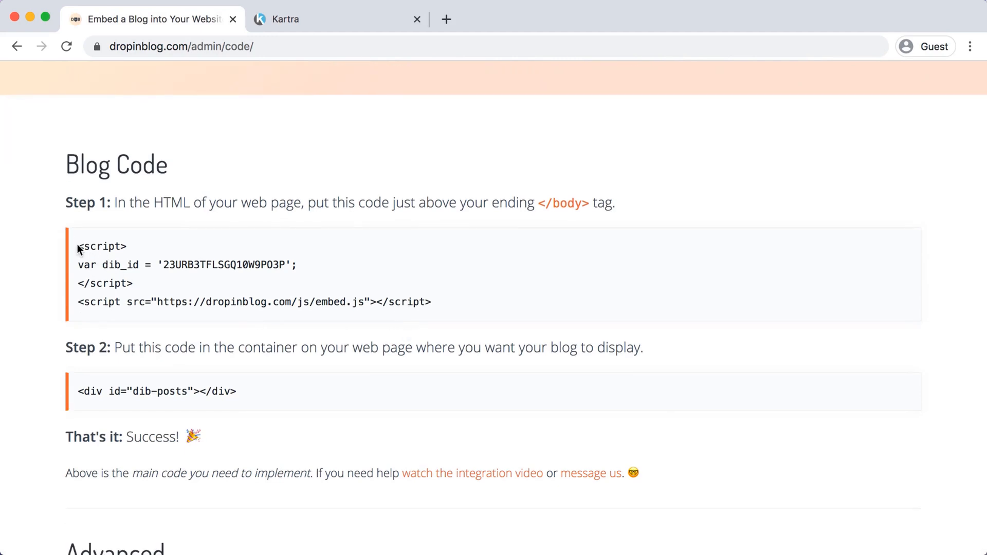
pyautogui.moveTo(77, 246); pyautogui.dragTo(414, 301)
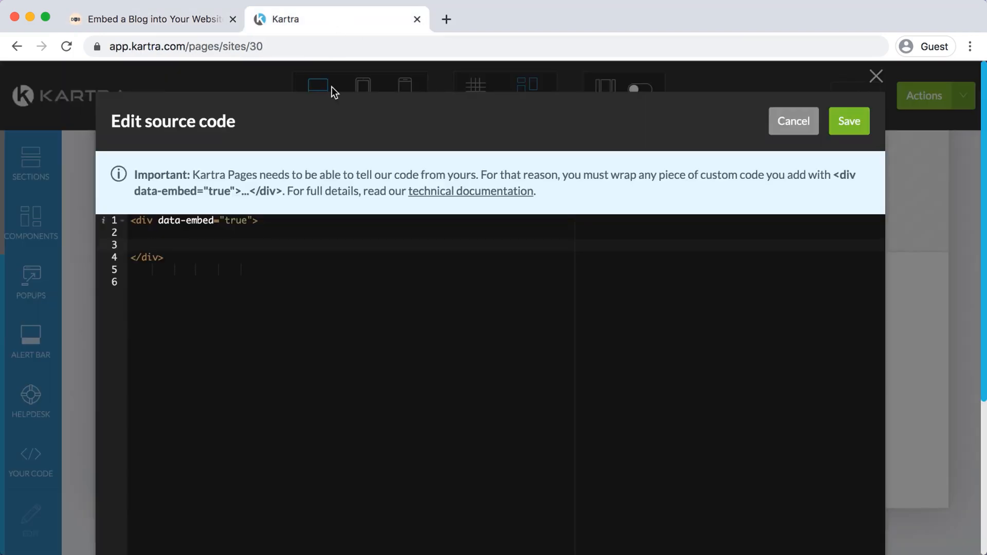
# Paste the embed script and the dib-posts container div inside the data-embed wrapper
pyautogui.write('<script>')
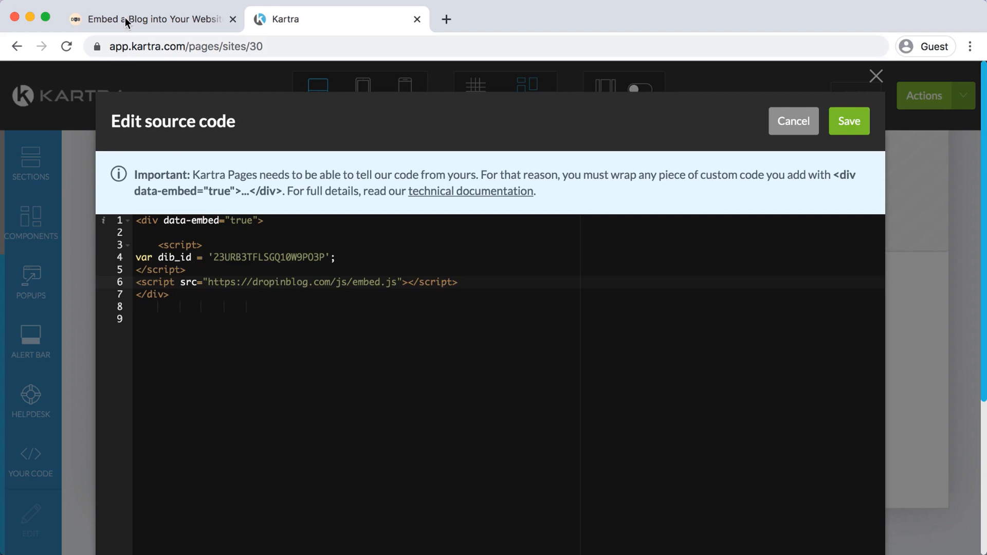
pyautogui.click(144, 18)
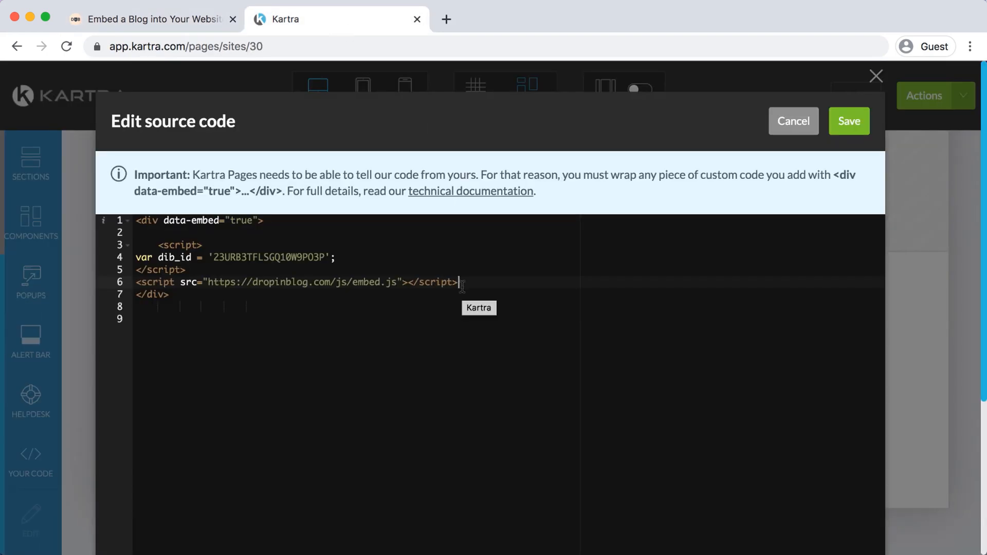
pyautogui.write('<div id="dib-posts"></div>')
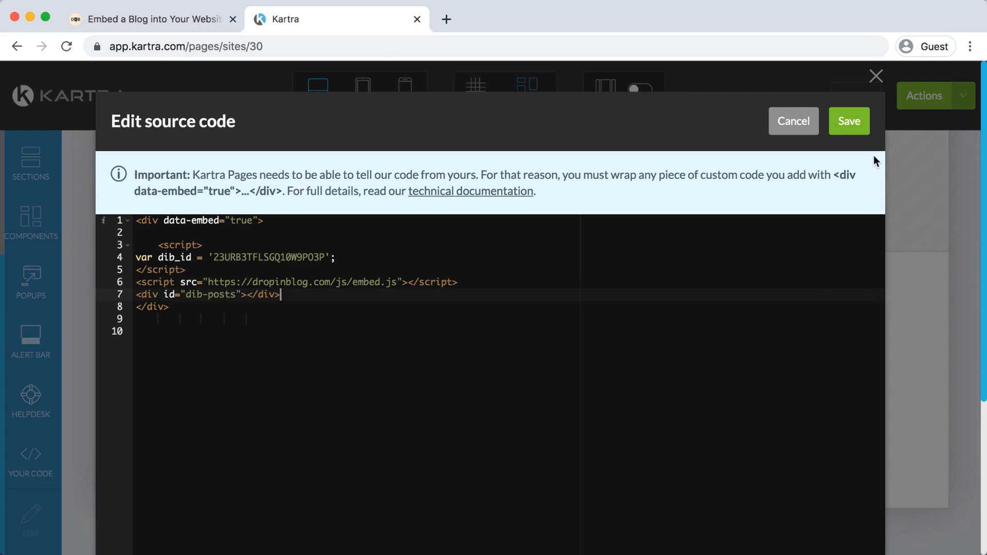
pyautogui.click(849, 121)
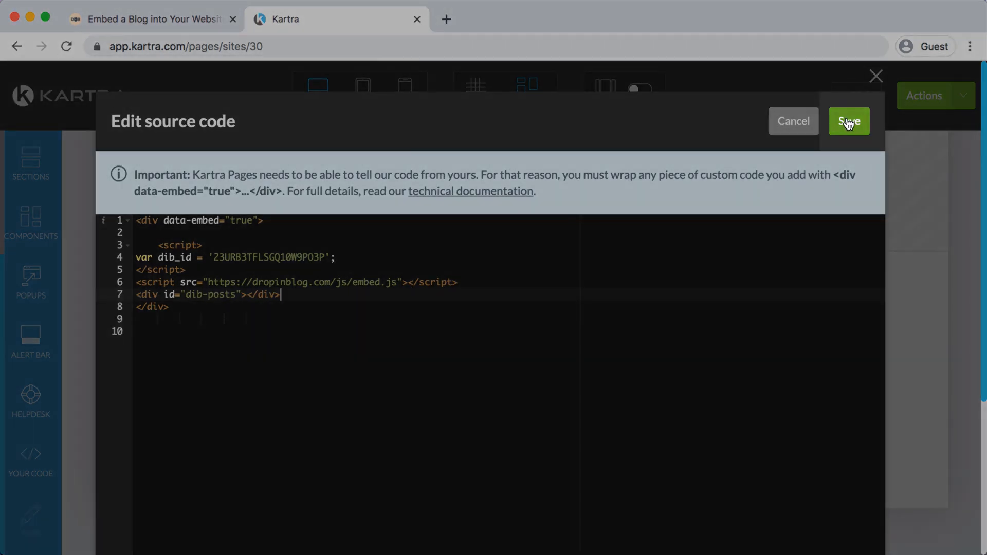
# Save the edited source code of the HTML block
pyautogui.click(850, 121)
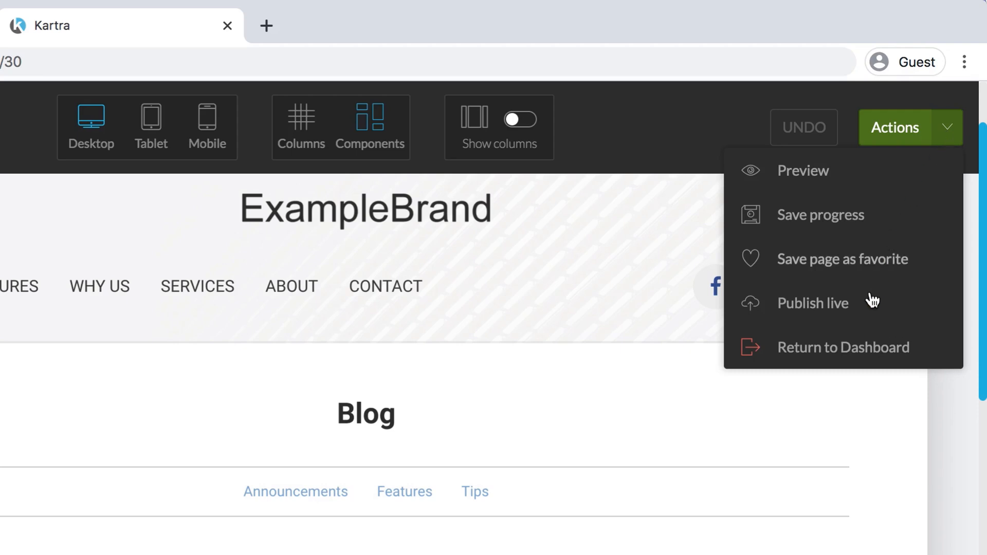
# Publish the page live and show its direct link, dropinblog.kartra.com/page/JEI30
pyautogui.click(835, 303)
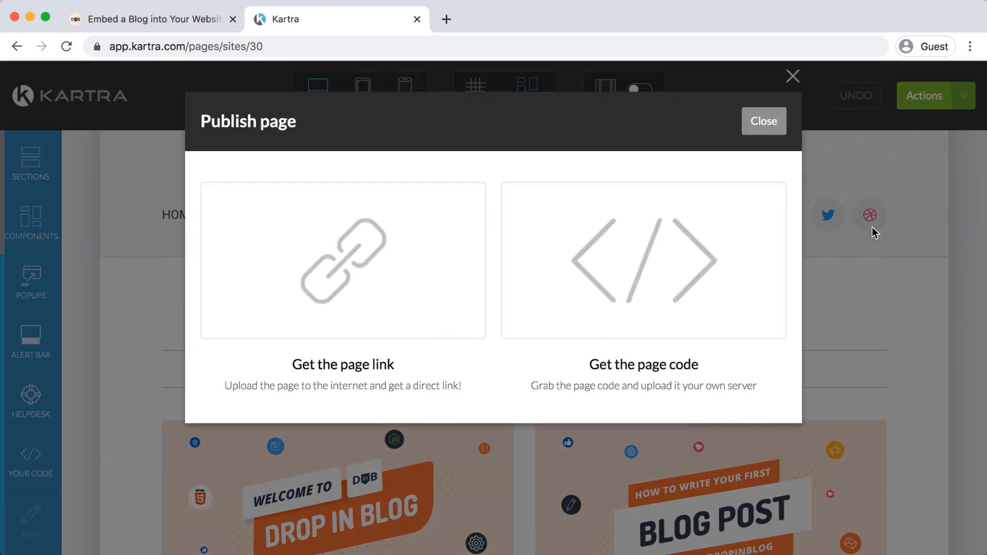
pyautogui.moveTo(652, 241)
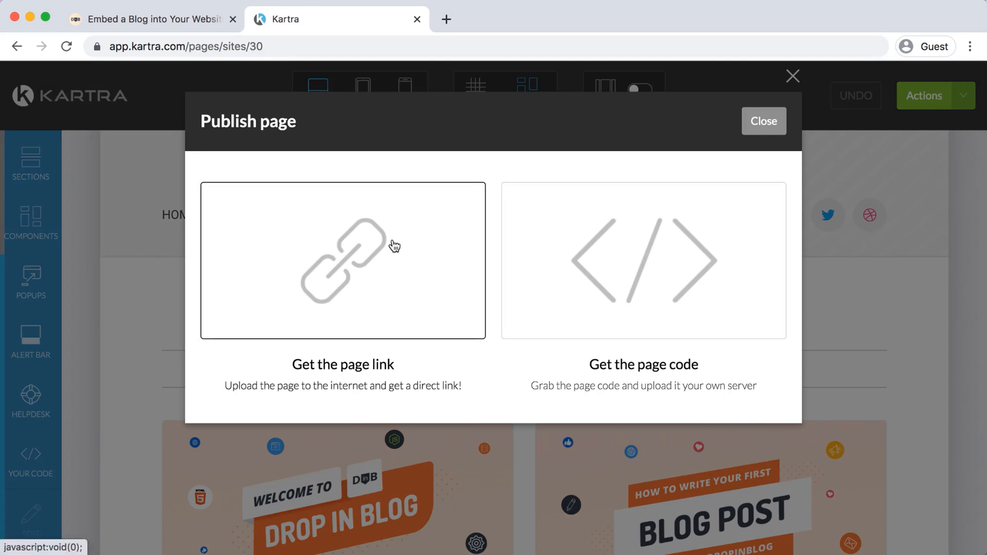
pyautogui.click(343, 262)
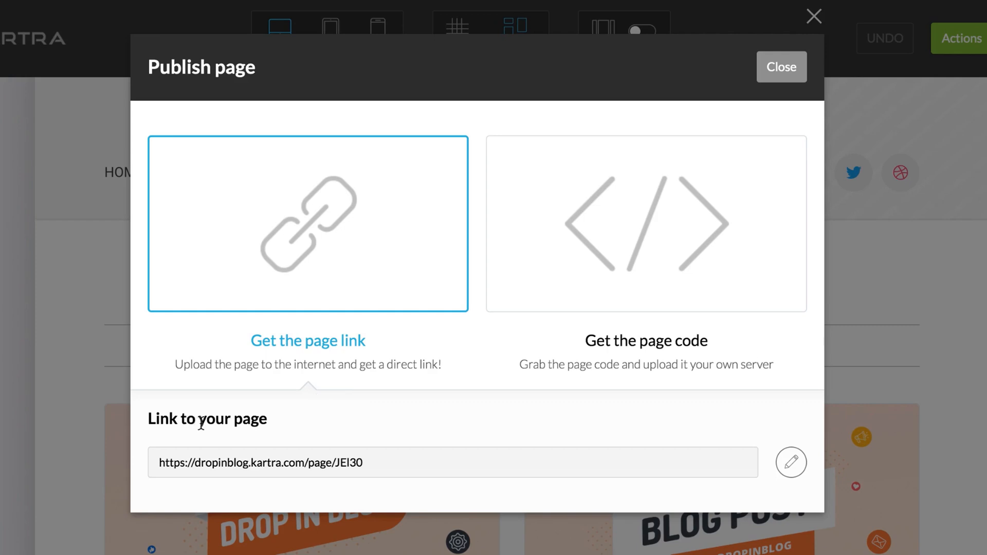
pyautogui.moveTo(516, 454)
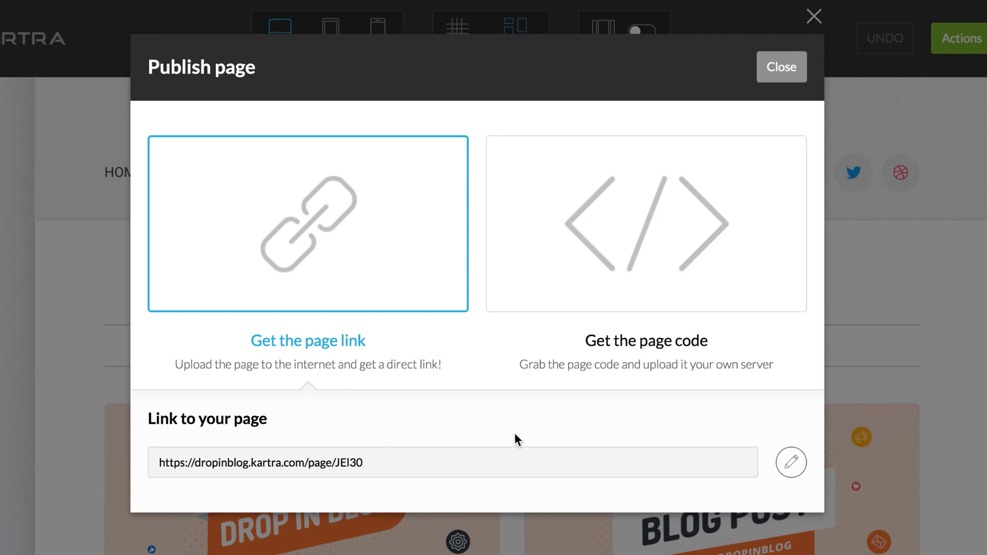
pyautogui.moveTo(792, 466)
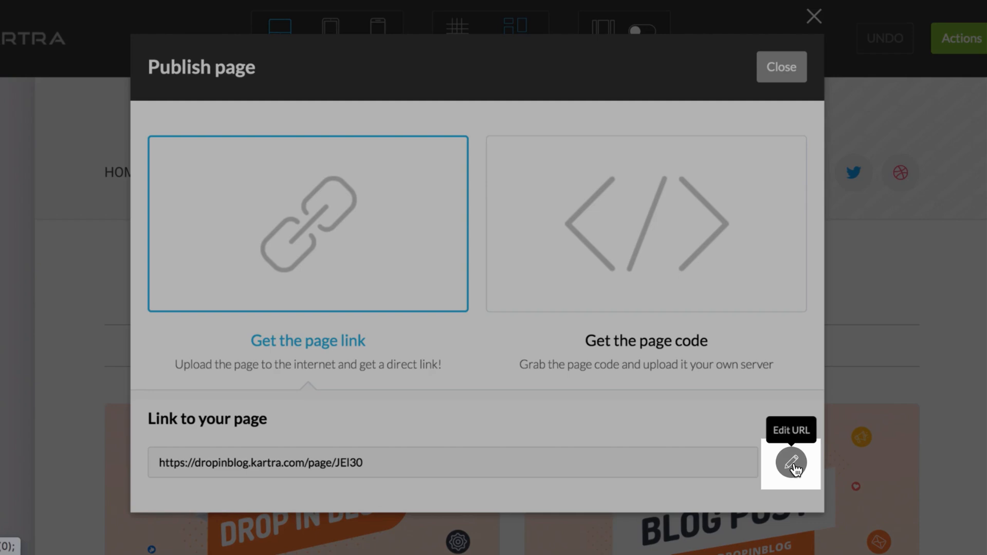
# Change the page address to the kartra.dropinblog.com domain with slug blog and save it
pyautogui.click(791, 463)
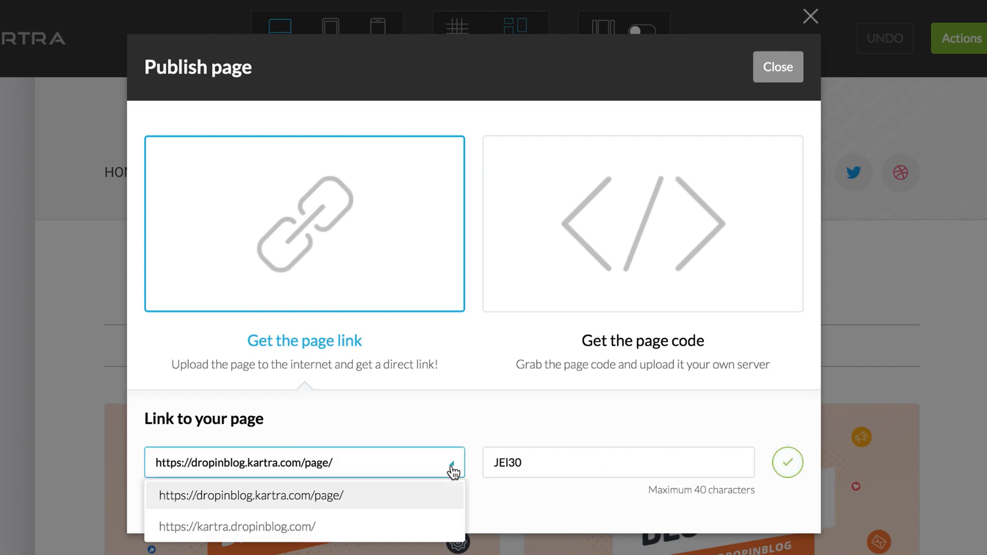
pyautogui.click(237, 526)
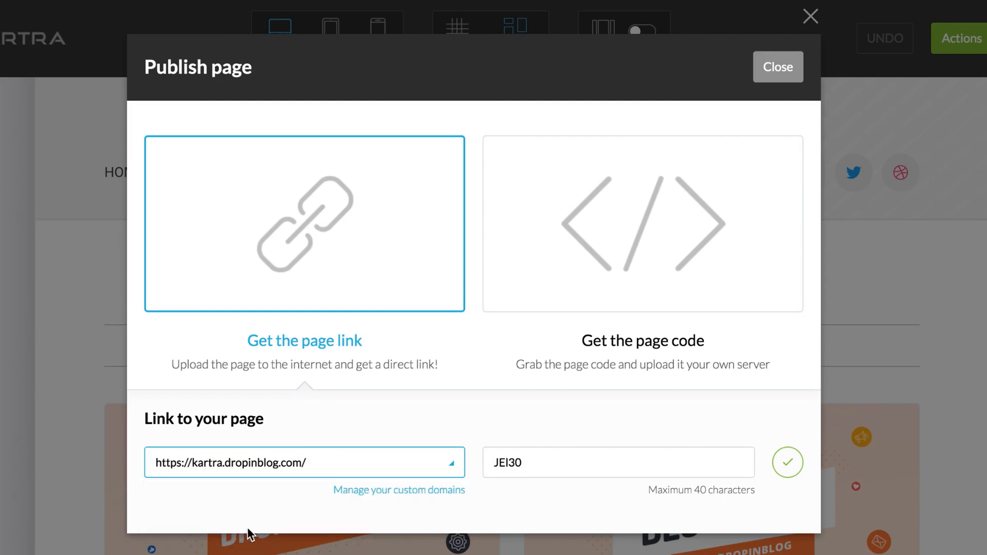
pyautogui.click(582, 465)
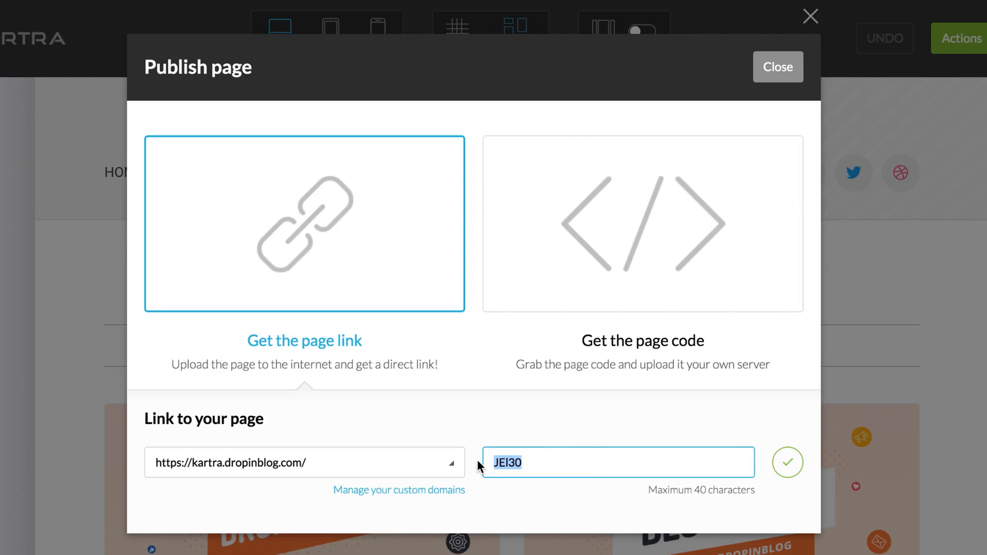
pyautogui.write('blog')
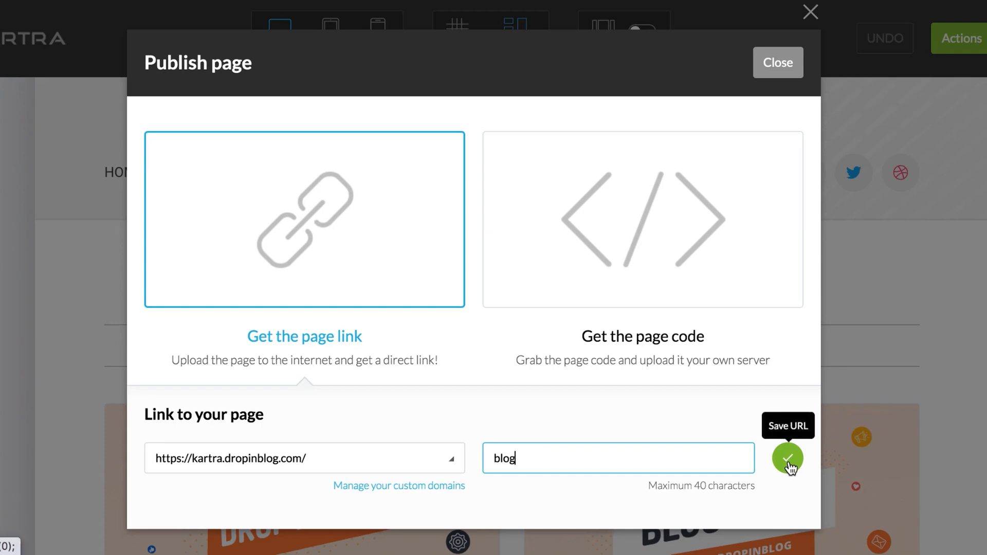
pyautogui.click(788, 459)
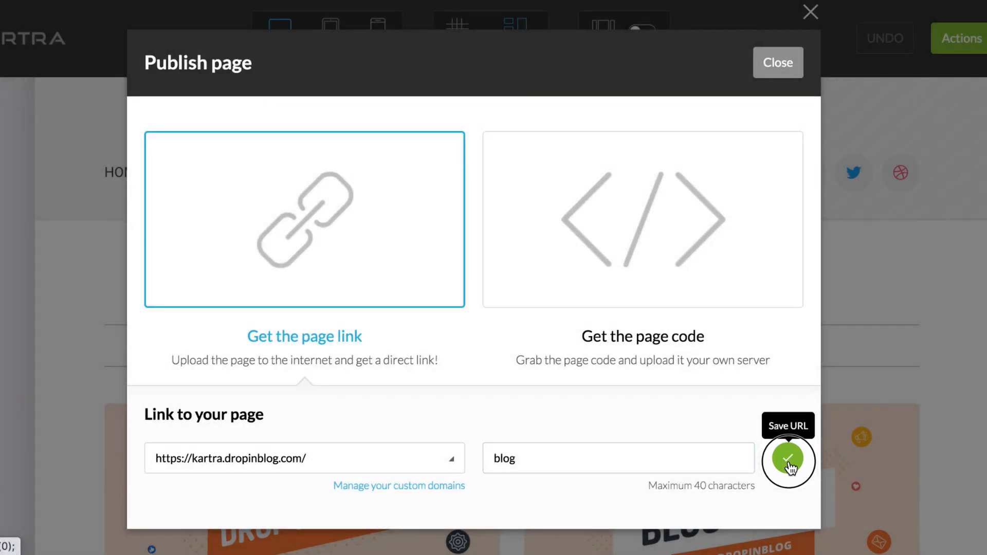
pyautogui.click(788, 461)
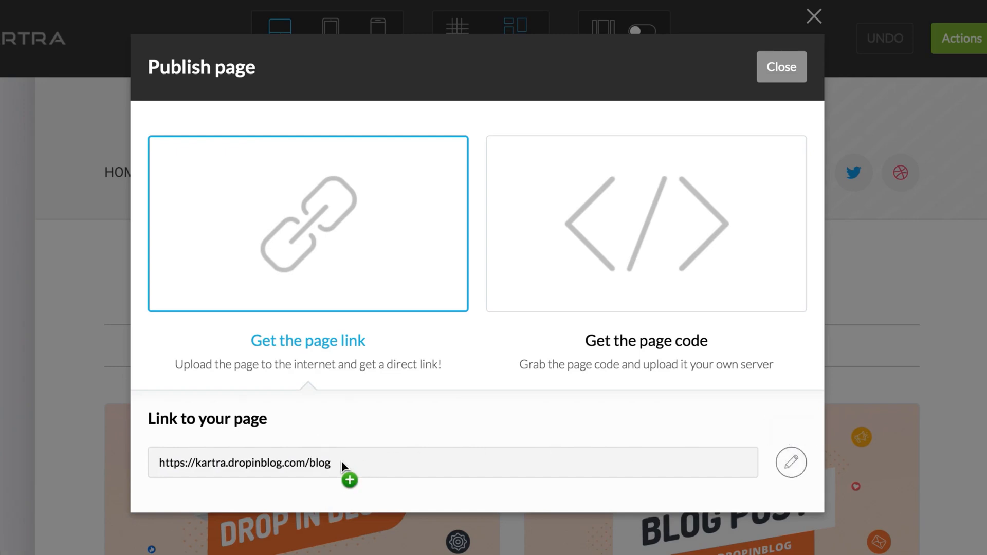
pyautogui.doubleClick(321, 463)
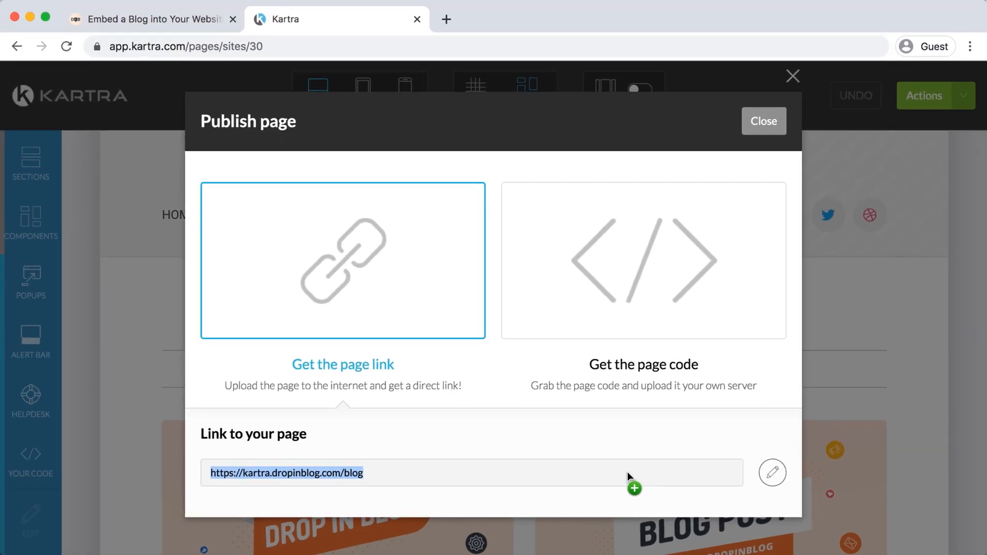
pyautogui.moveTo(286, 150)
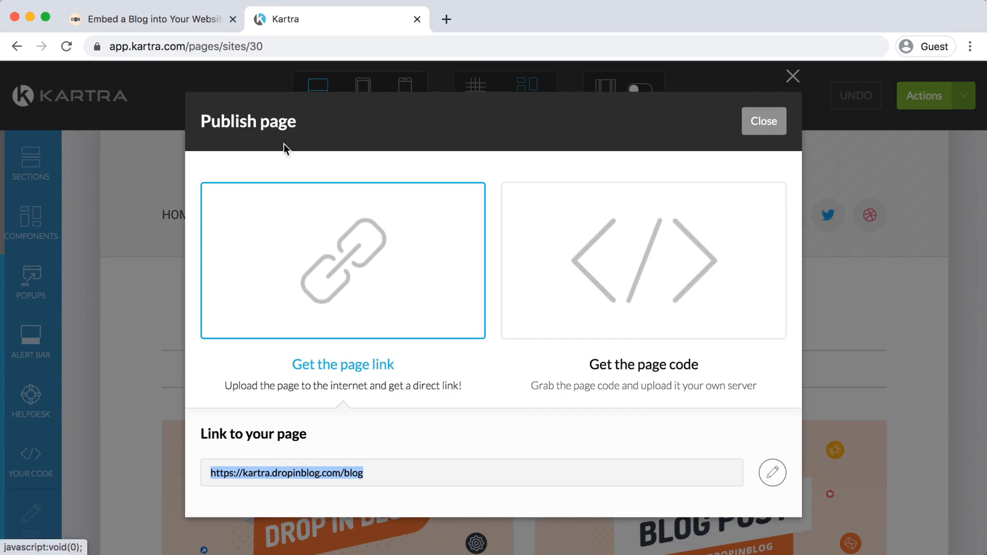
pyautogui.click(149, 19)
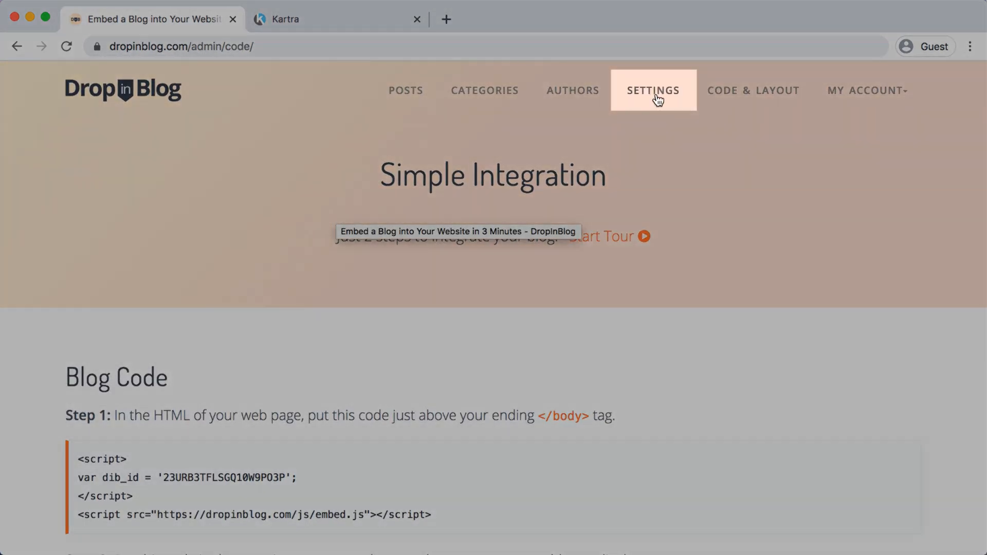
pyautogui.moveTo(656, 99)
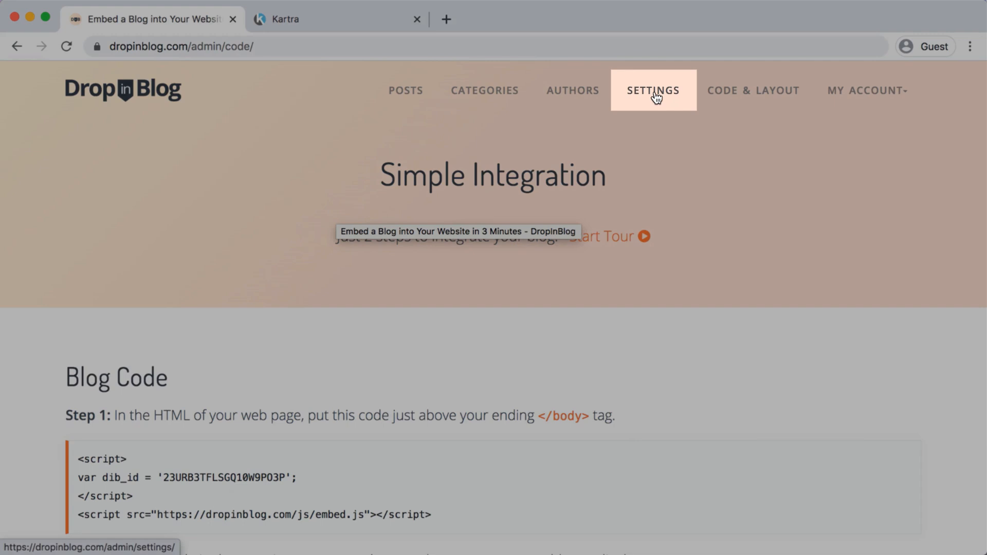
pyautogui.click(653, 90)
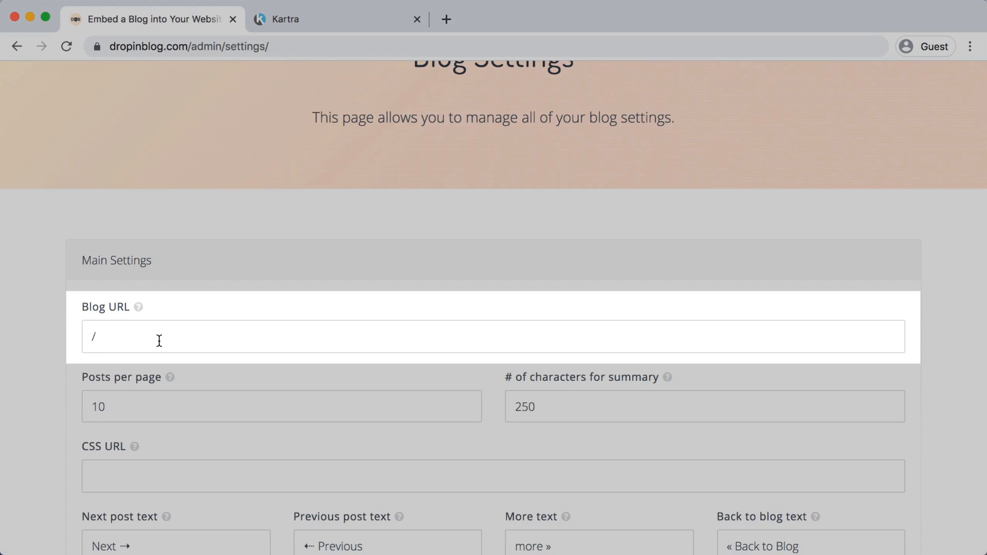
pyautogui.write('https://kartra.dropinblog.com/blog')
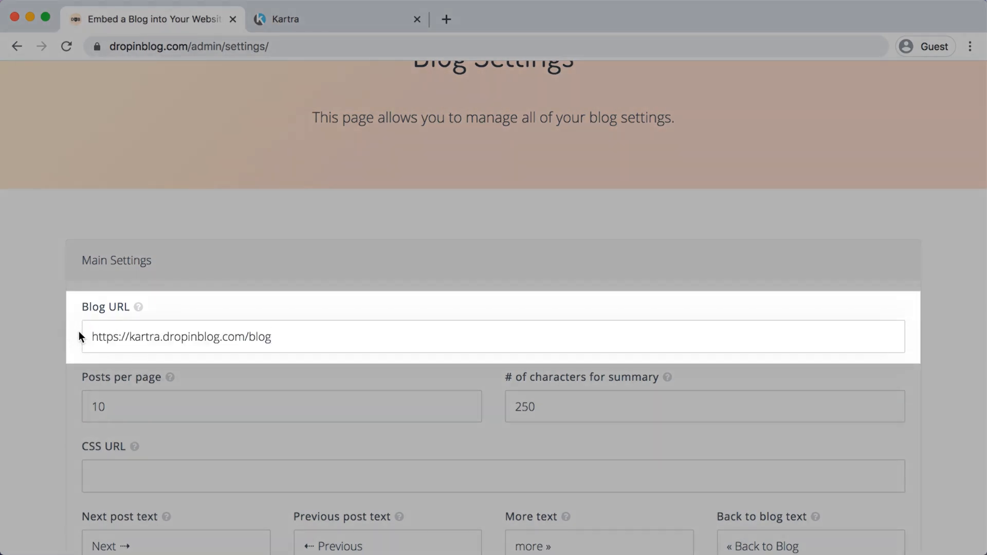
pyautogui.scroll(-3)
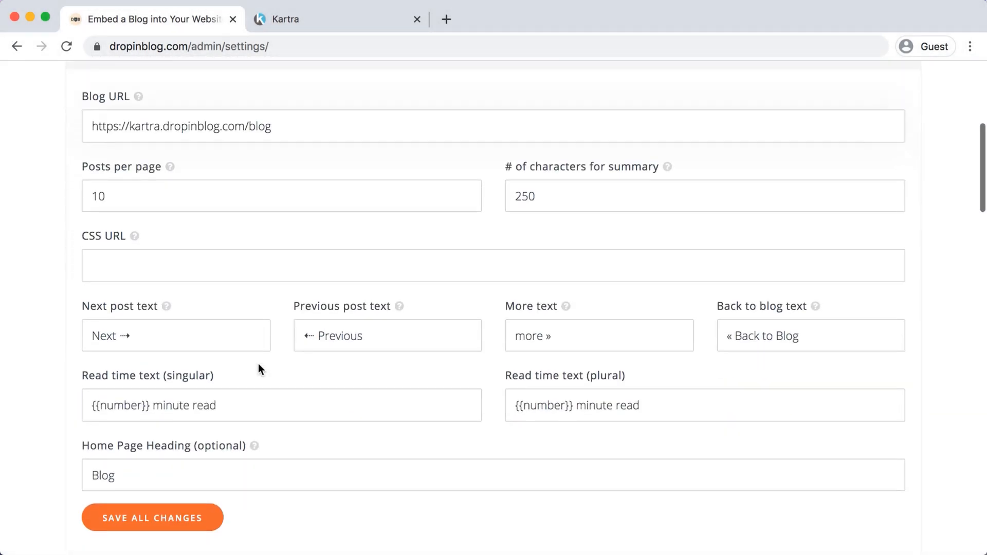
pyautogui.scroll(-3)
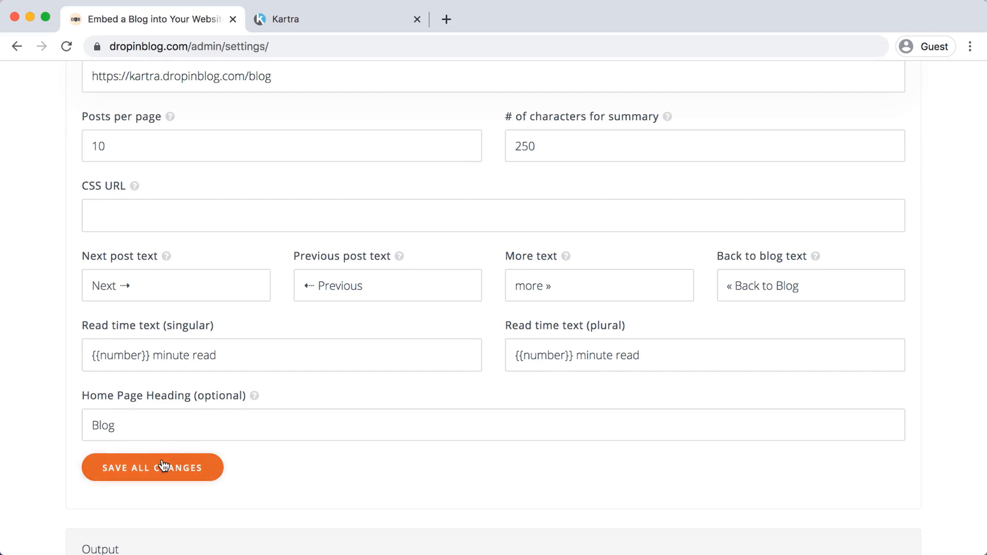
pyautogui.click(163, 468)
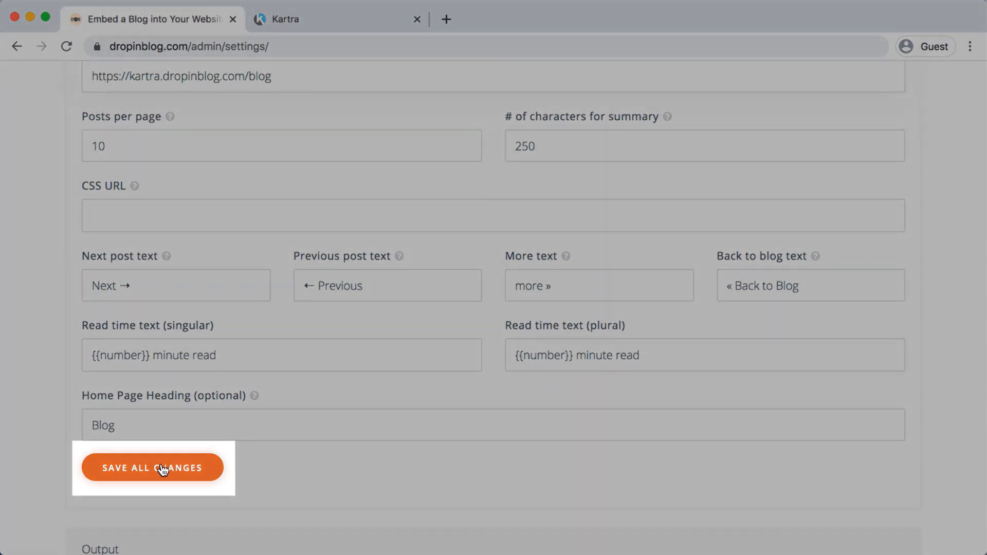
pyautogui.click(163, 468)
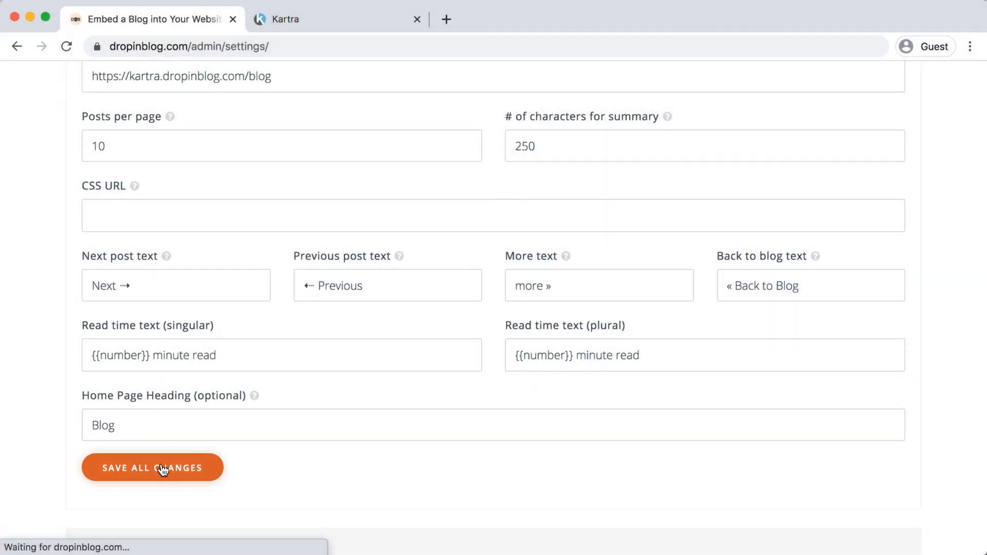
pyautogui.click(152, 468)
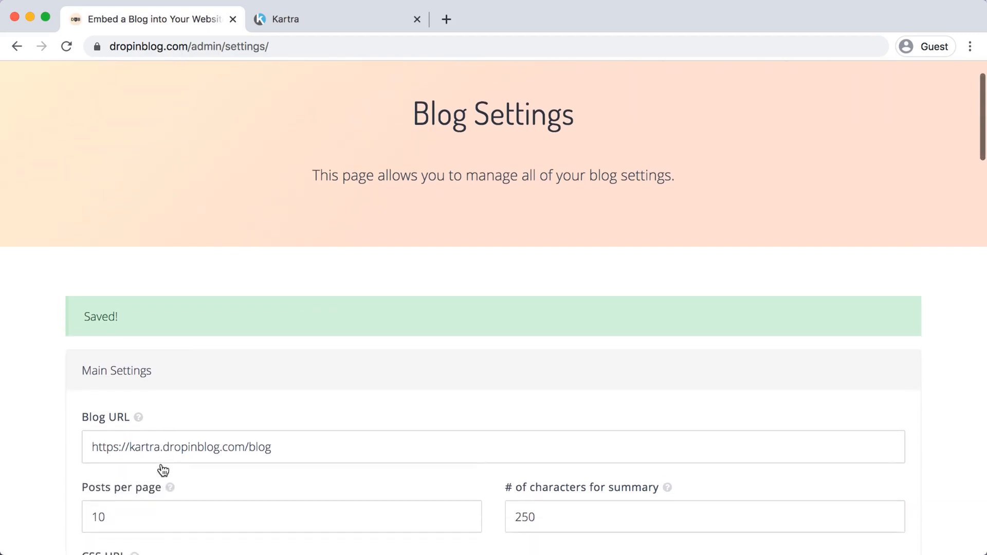
pyautogui.scroll(-3)
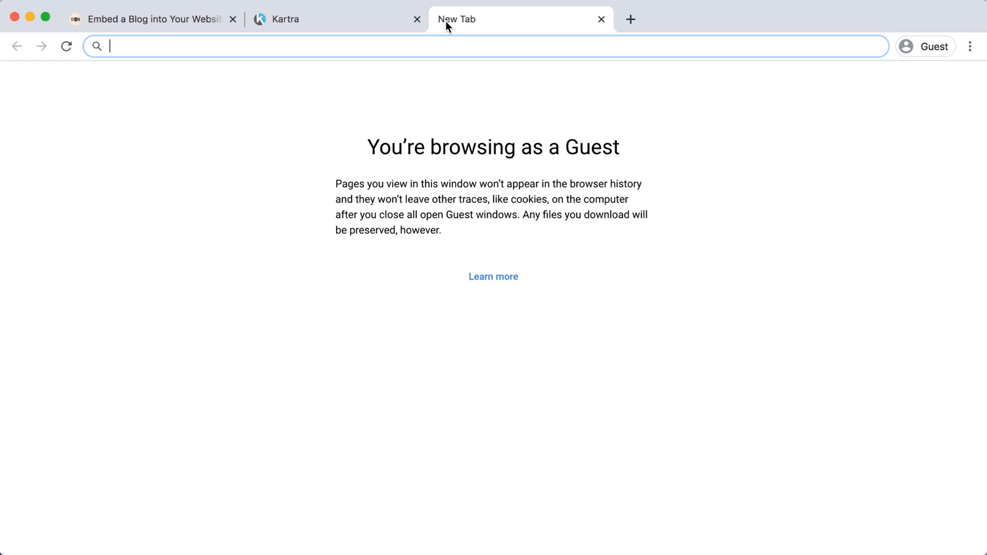
pyautogui.write('https://kartra.dropinblog.com/blog')
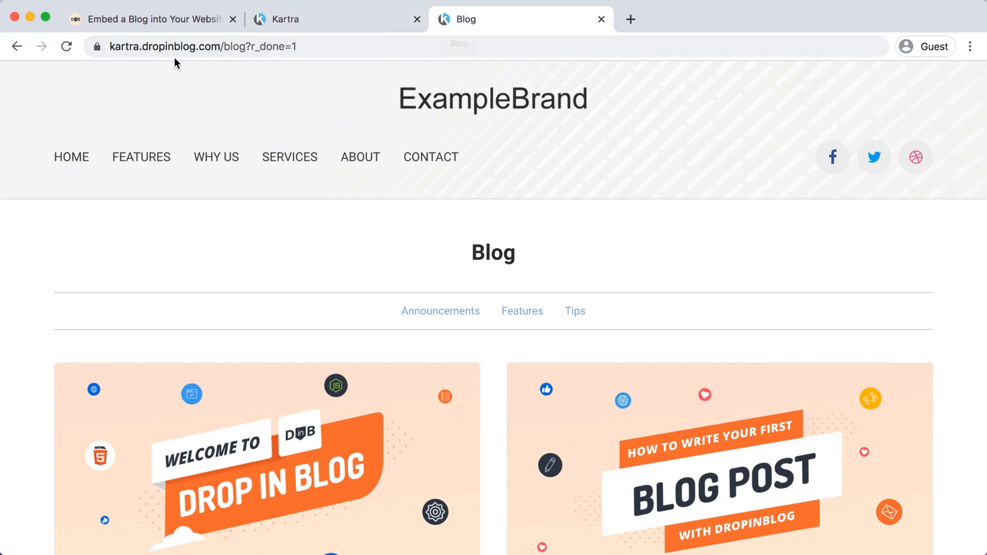
pyautogui.scroll(-3)
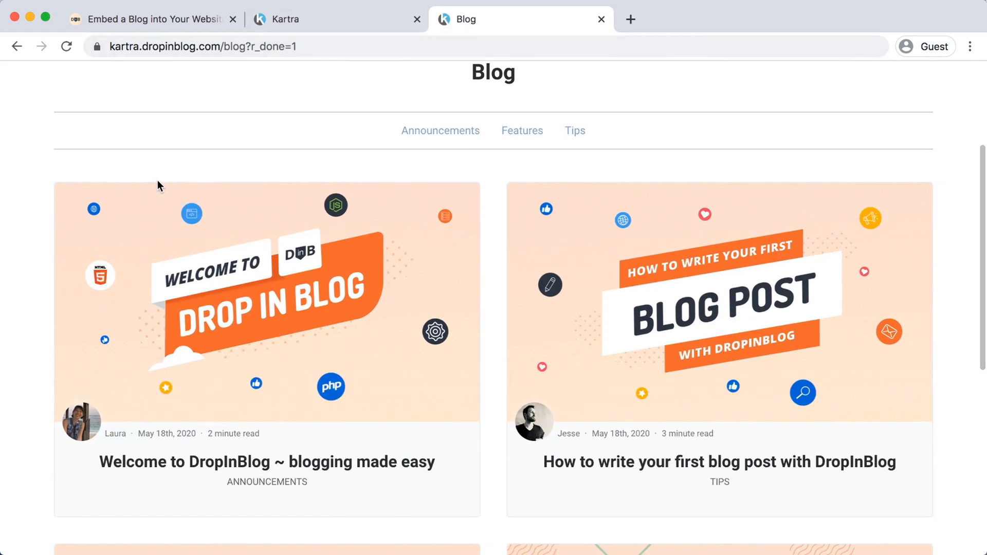
pyautogui.scroll(-3)
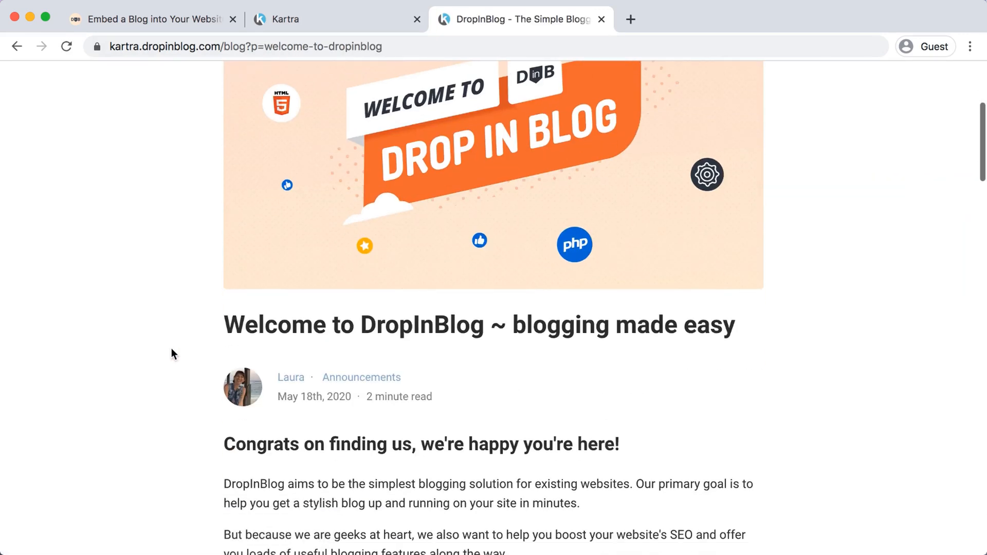
# Scroll through the Welcome to DropInBlog article's how-to-start and SEO sections, then back up
pyautogui.scroll(-3)
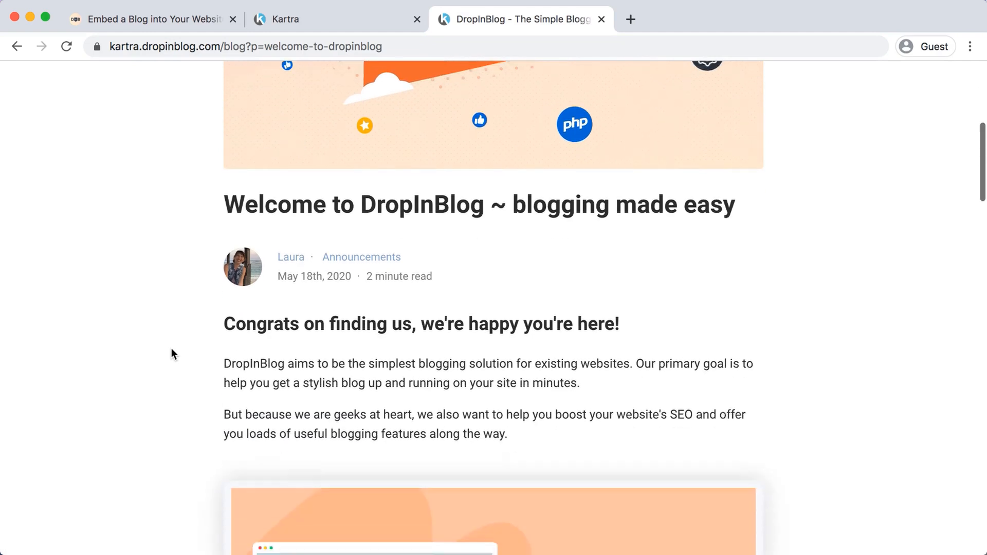
pyautogui.scroll(-3)
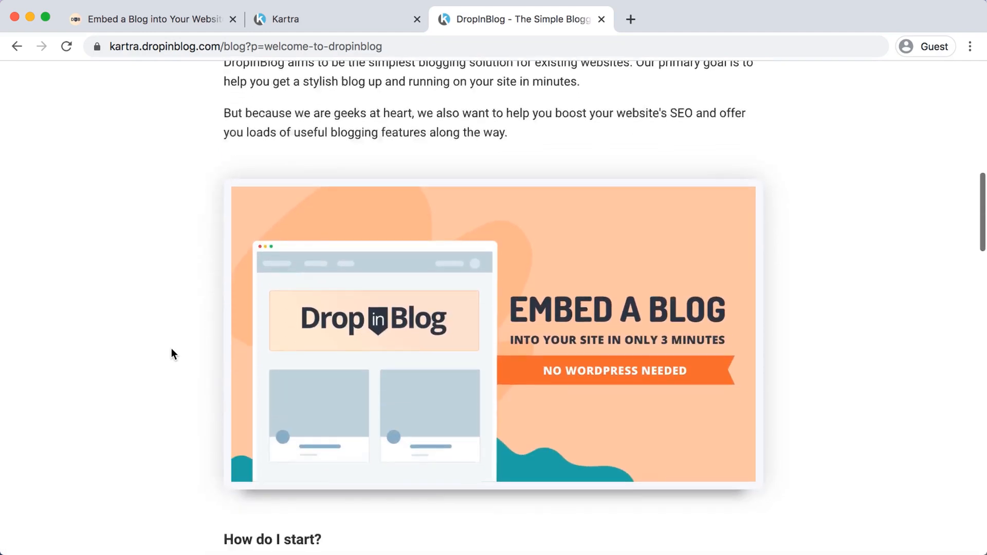
pyautogui.scroll(-3)
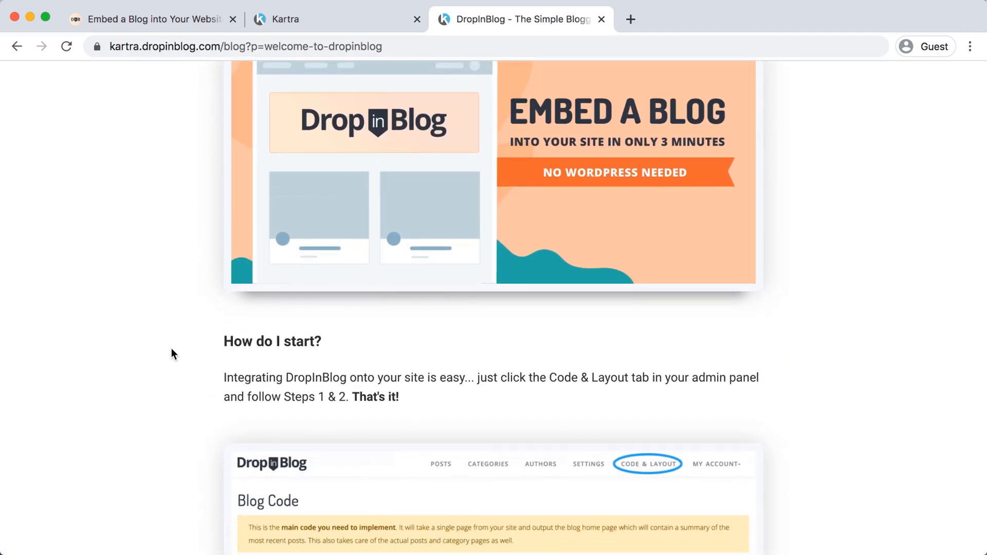
pyautogui.scroll(-3)
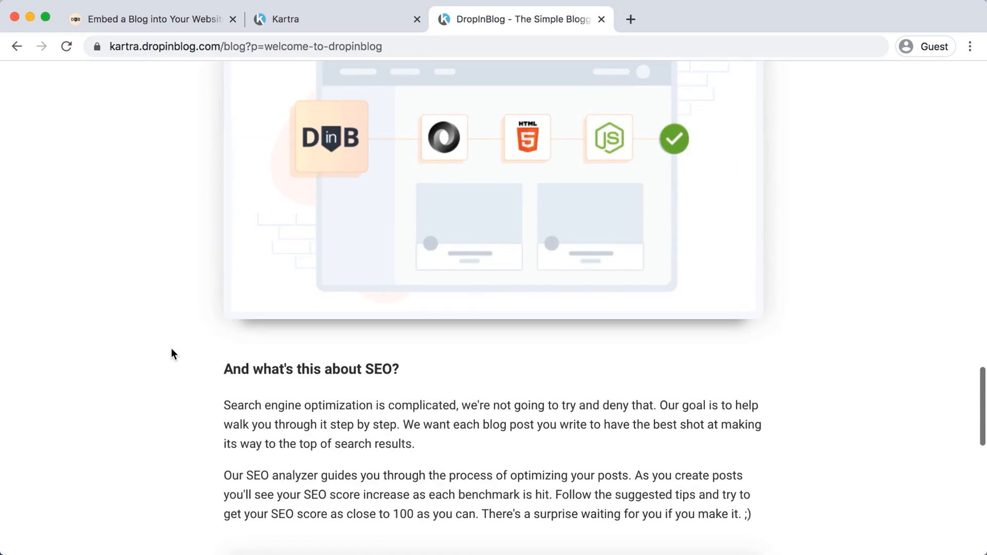
pyautogui.scroll(-3)
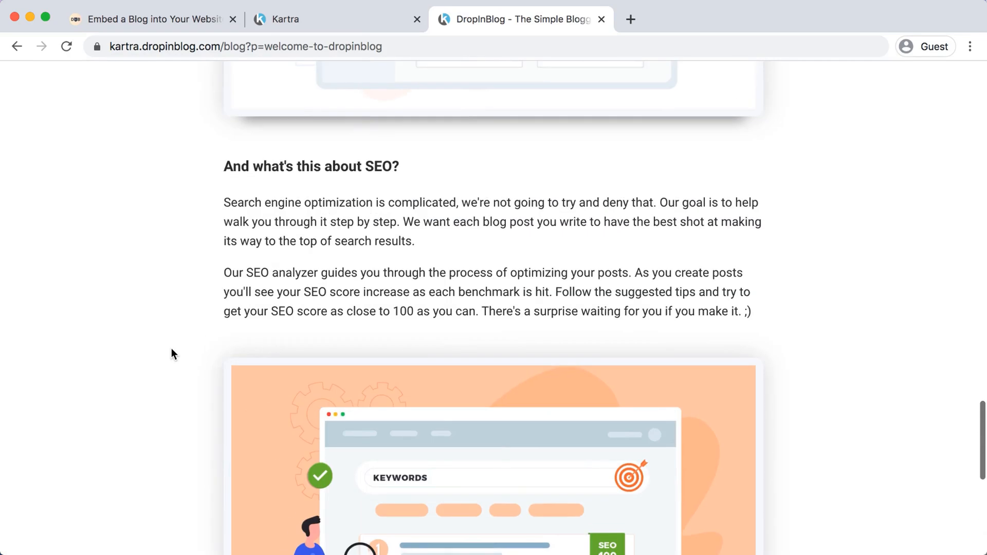
pyautogui.scroll(3)
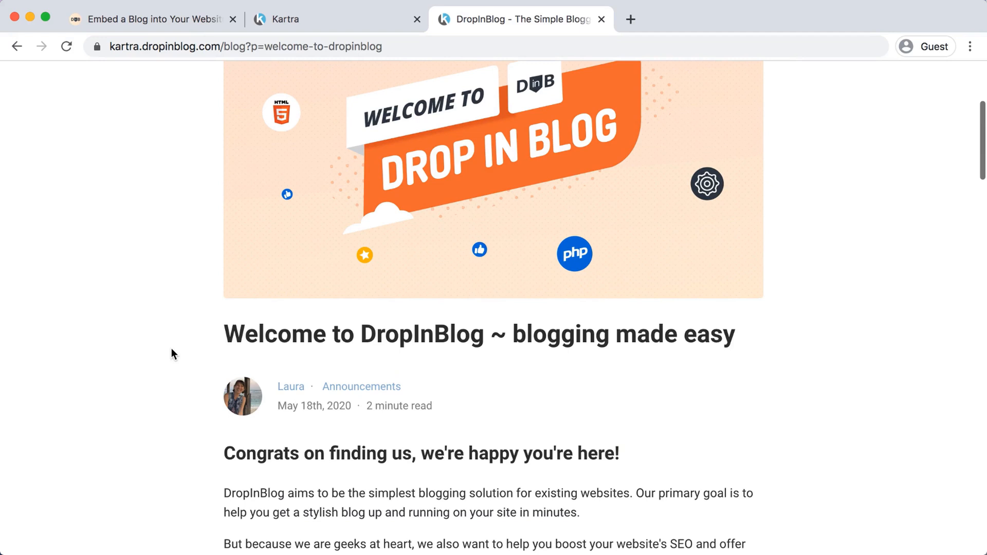